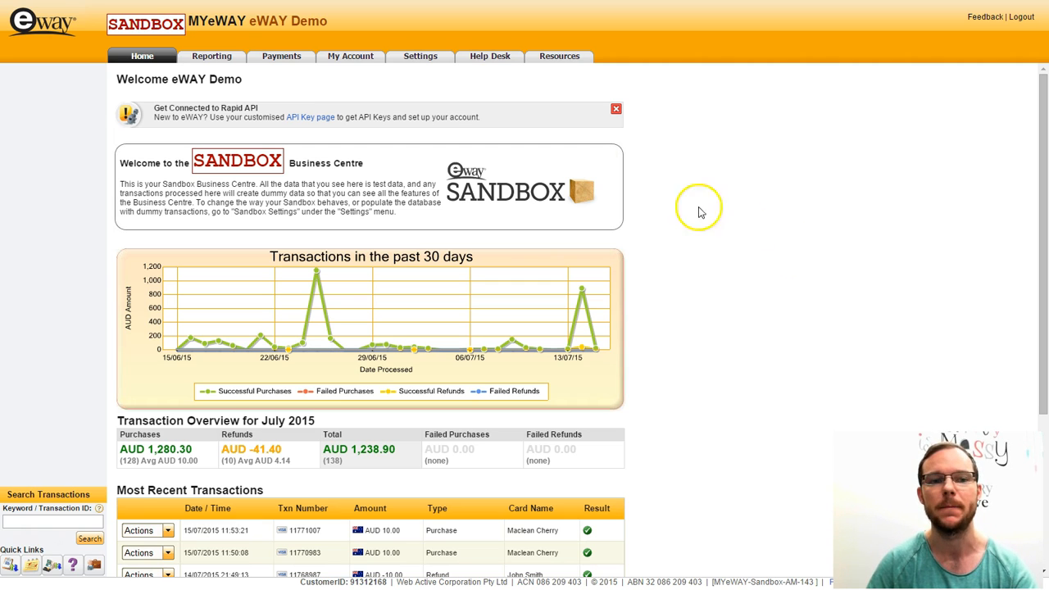
- Go to Payments > Recurring Payments > Customers
click(281, 56)
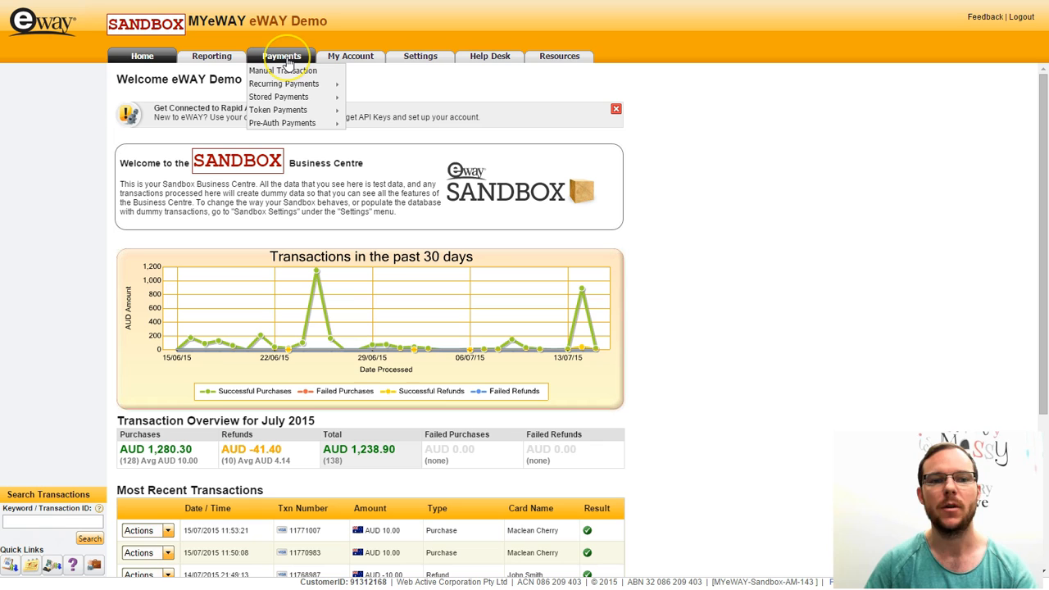
mouse_move(284, 84)
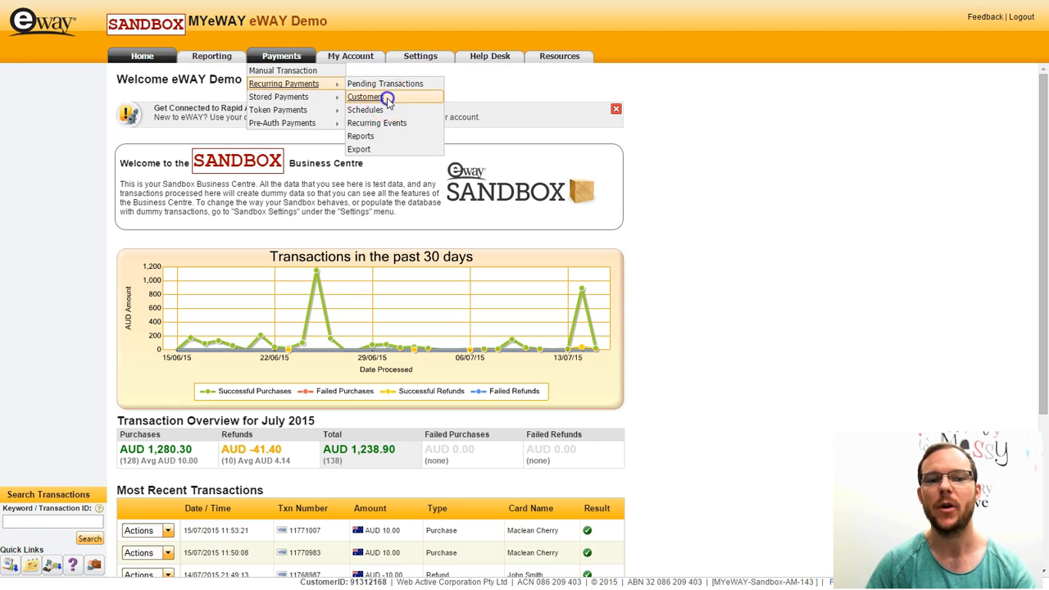
click(364, 97)
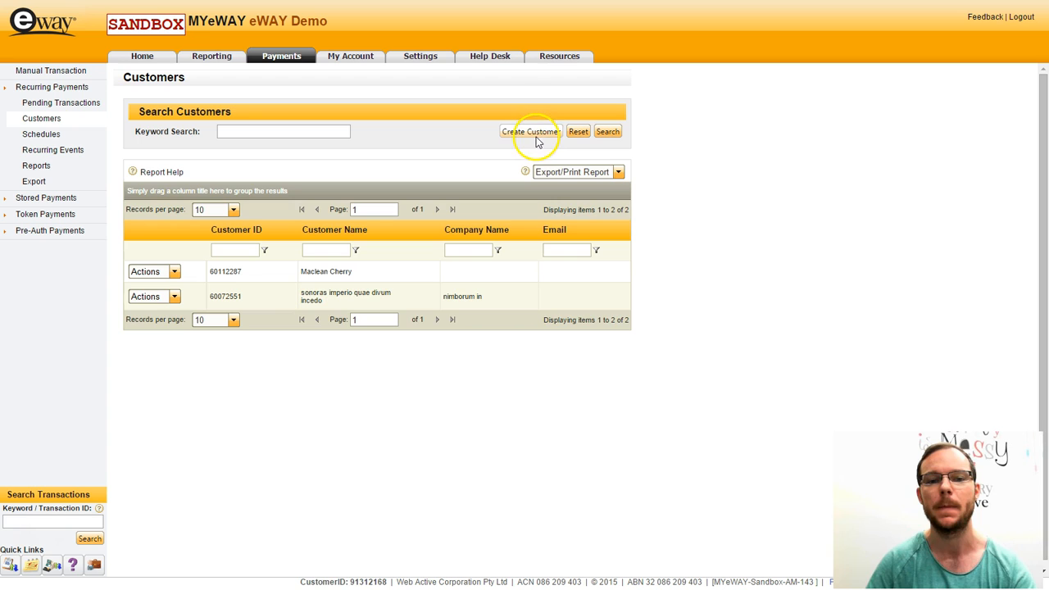
- Create customer with first name Bob and last name Smith, then acknowledge the confirmation
click(529, 131)
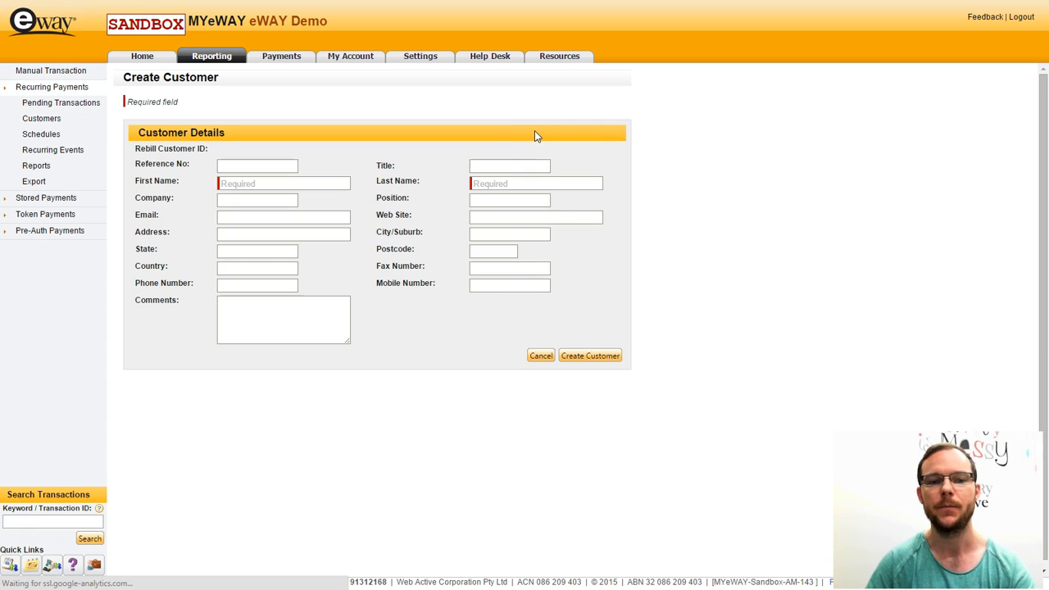
click(283, 182)
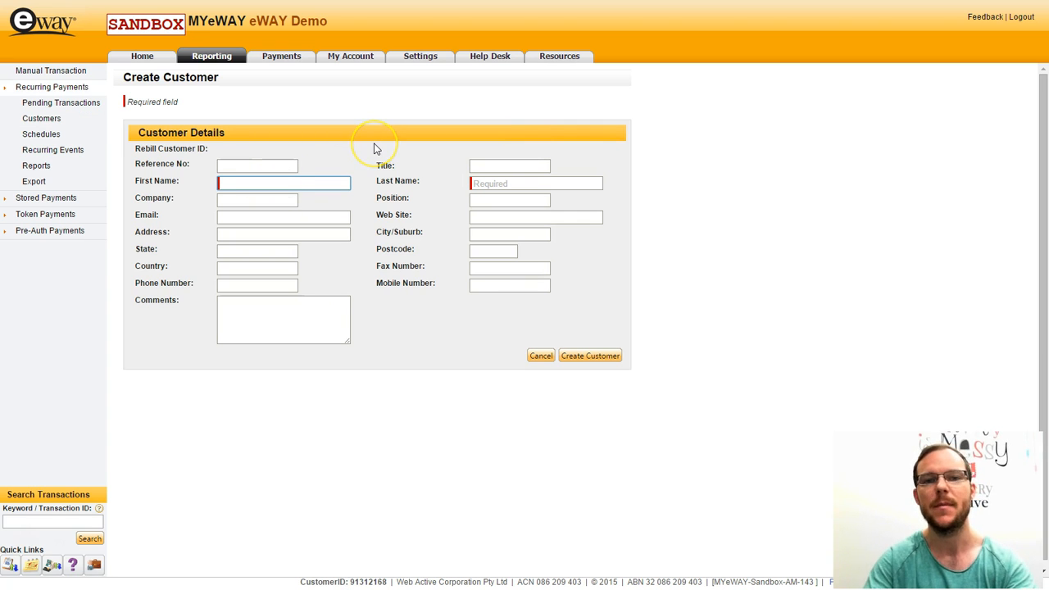
text(Bob)
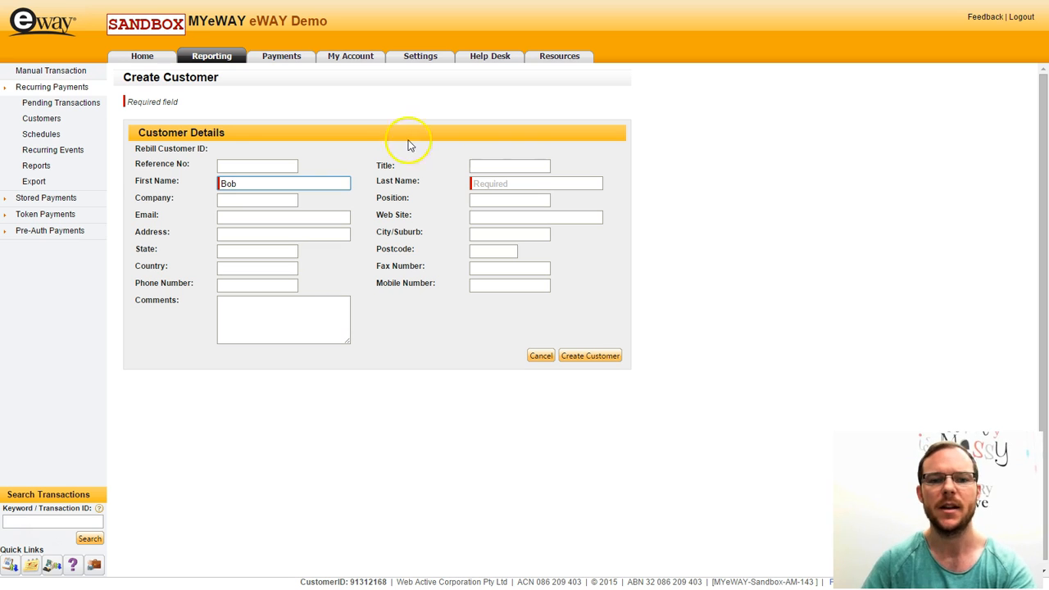
text(Smith)
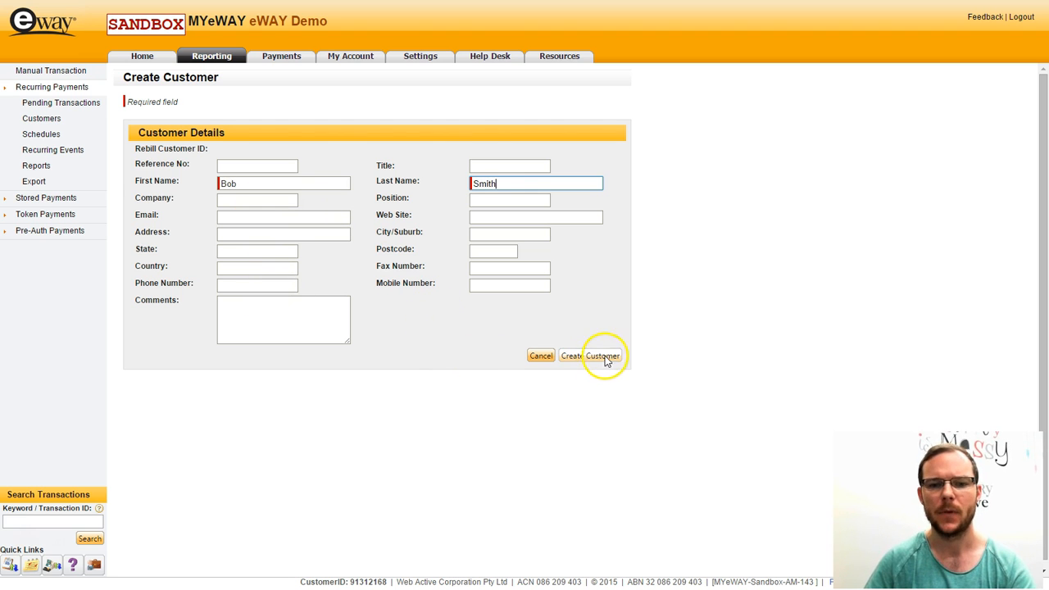
click(592, 356)
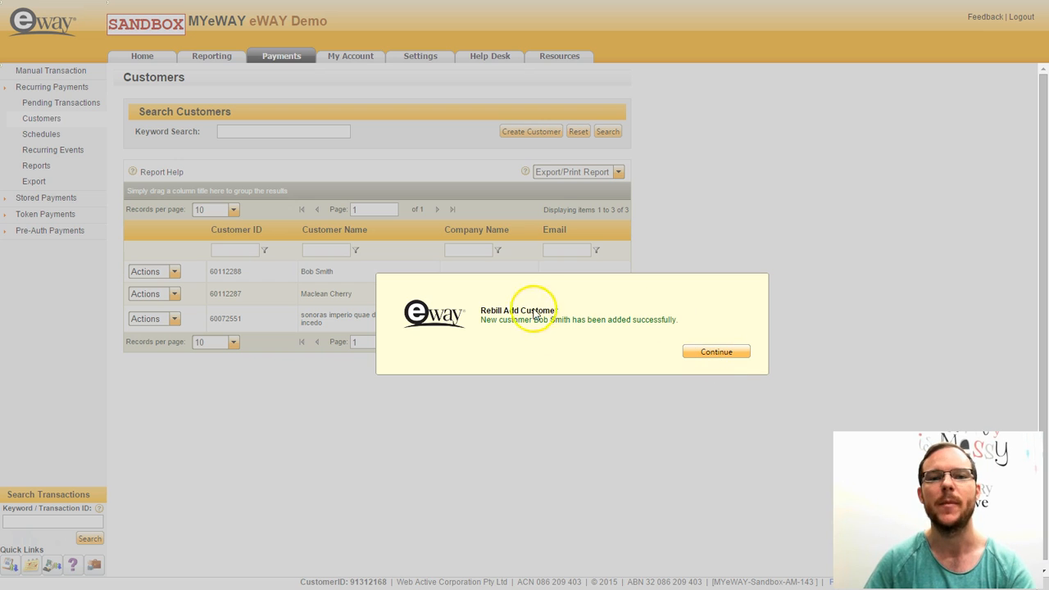
click(716, 351)
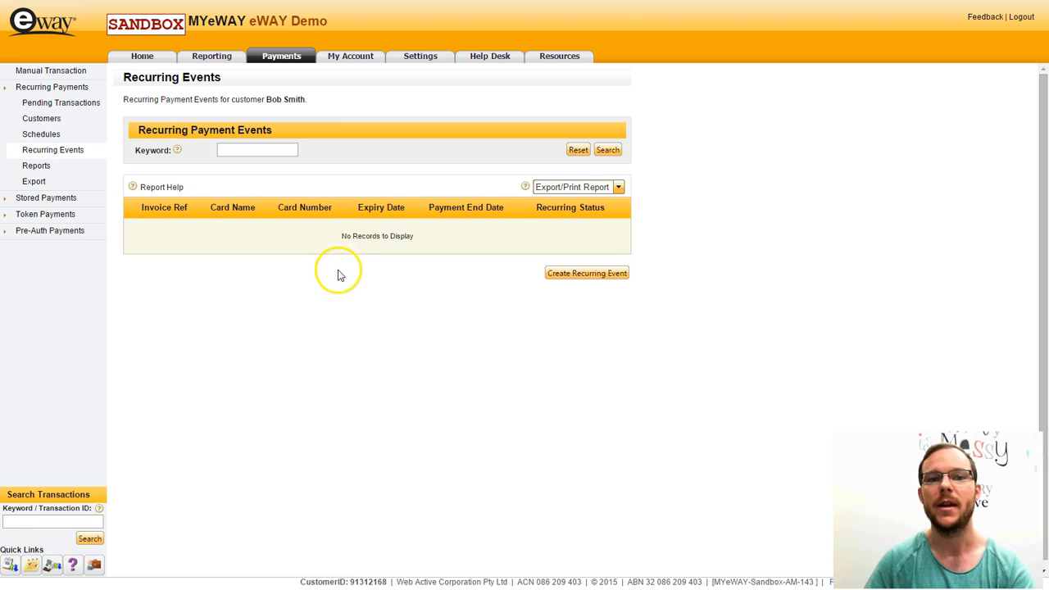
mouse_move(547, 290)
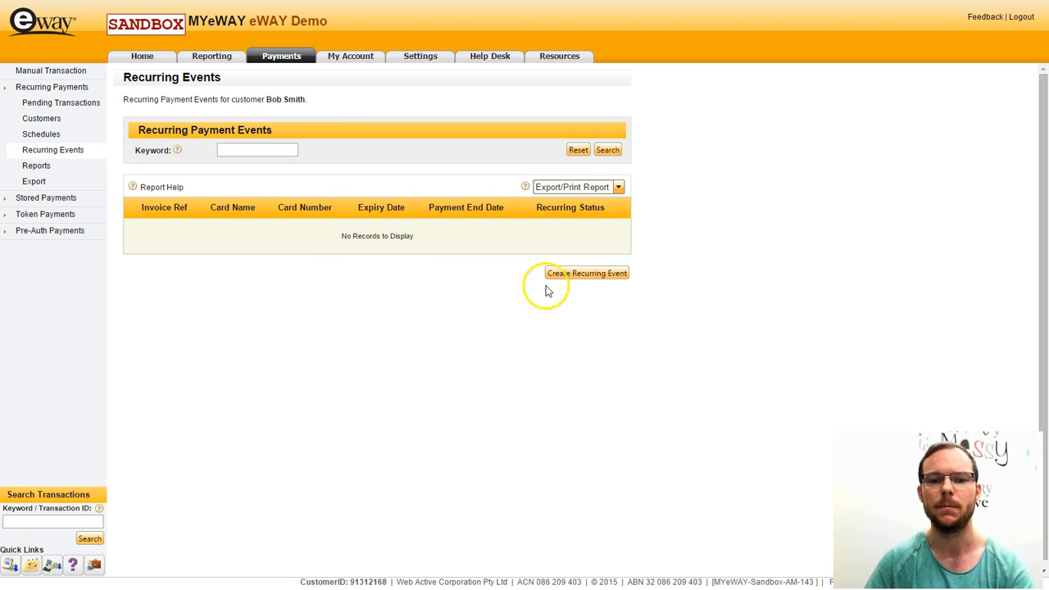
- Start a recurring event for Bob Smith using Select Existing Customer
click(586, 273)
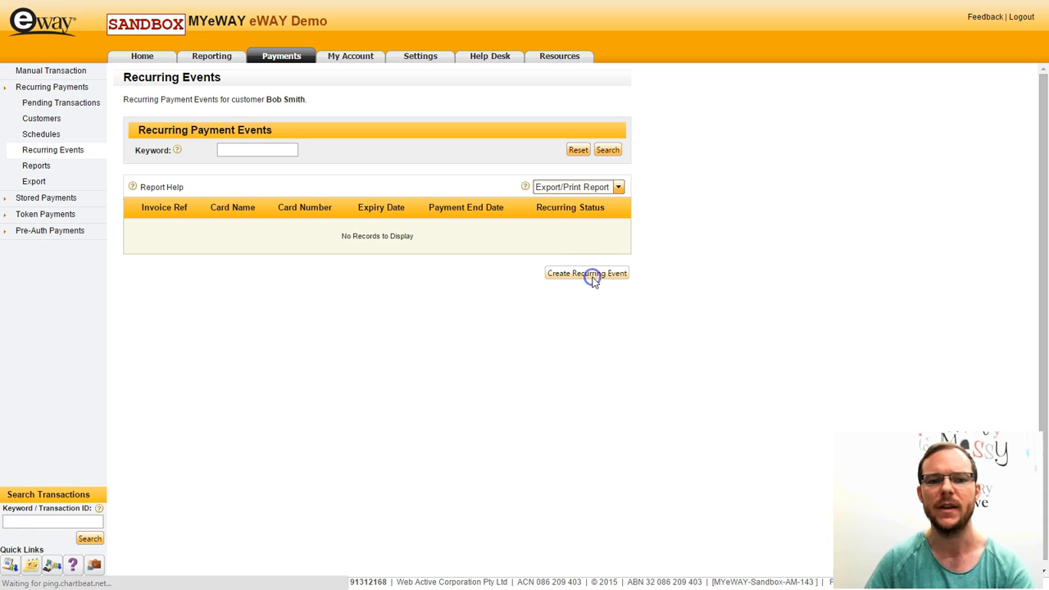
click(586, 273)
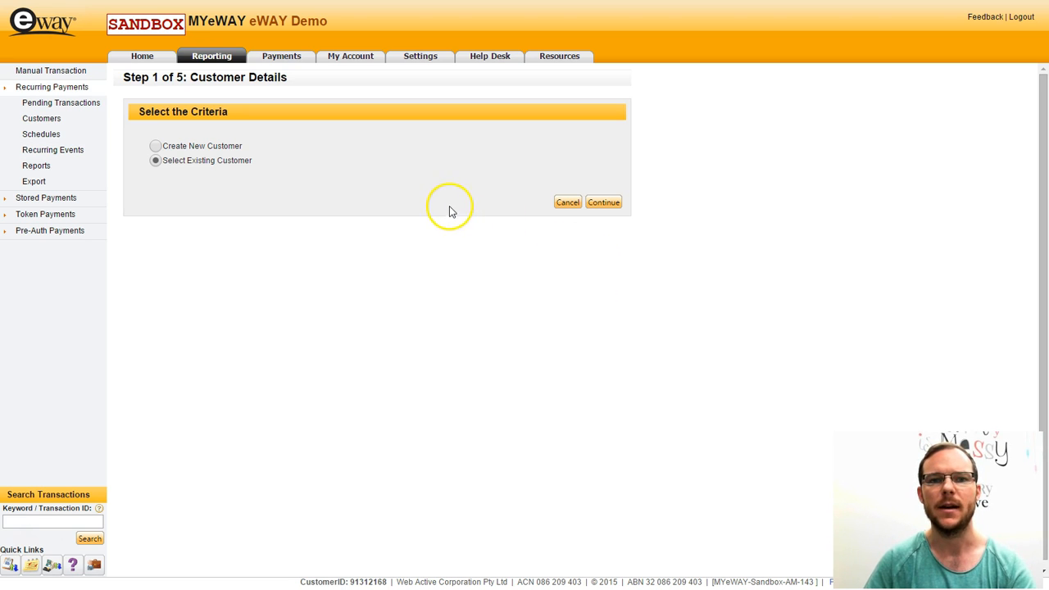
mouse_move(194, 152)
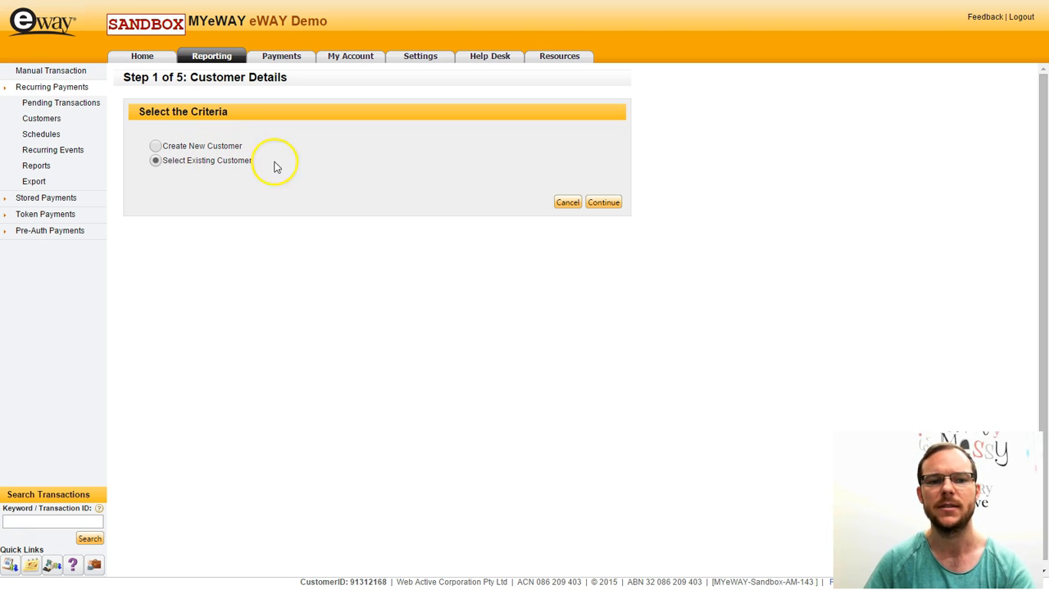
click(603, 202)
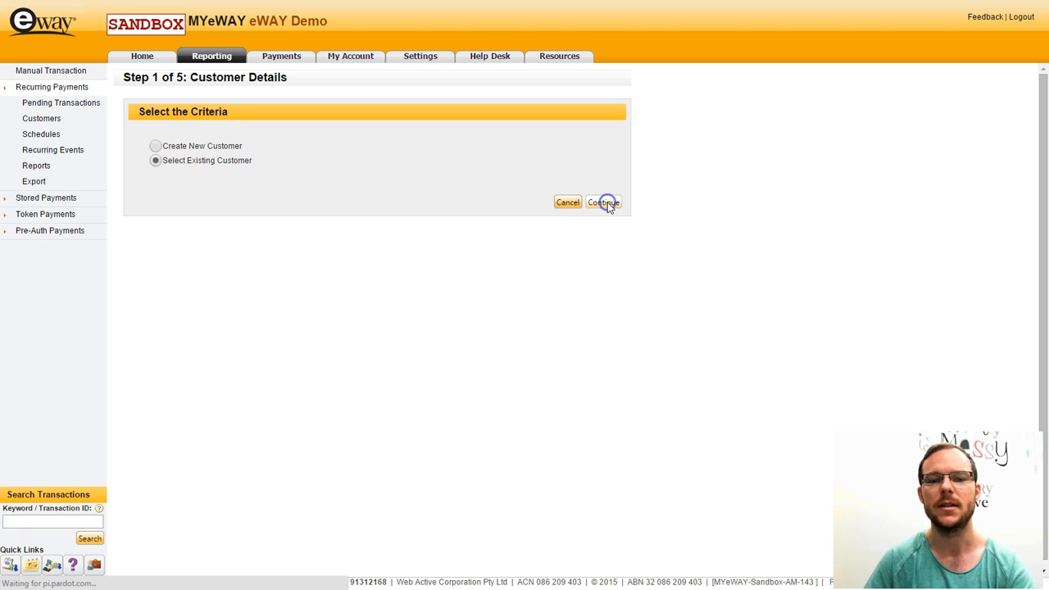
click(603, 203)
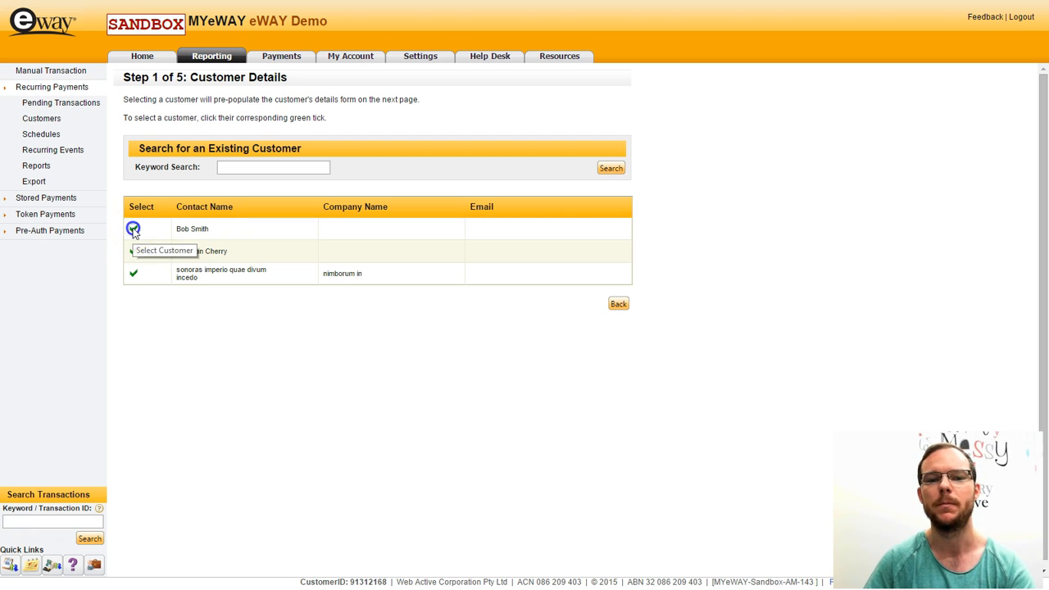
- Select Bob Smith as the customer and enter card holder name Bob Smith
click(133, 228)
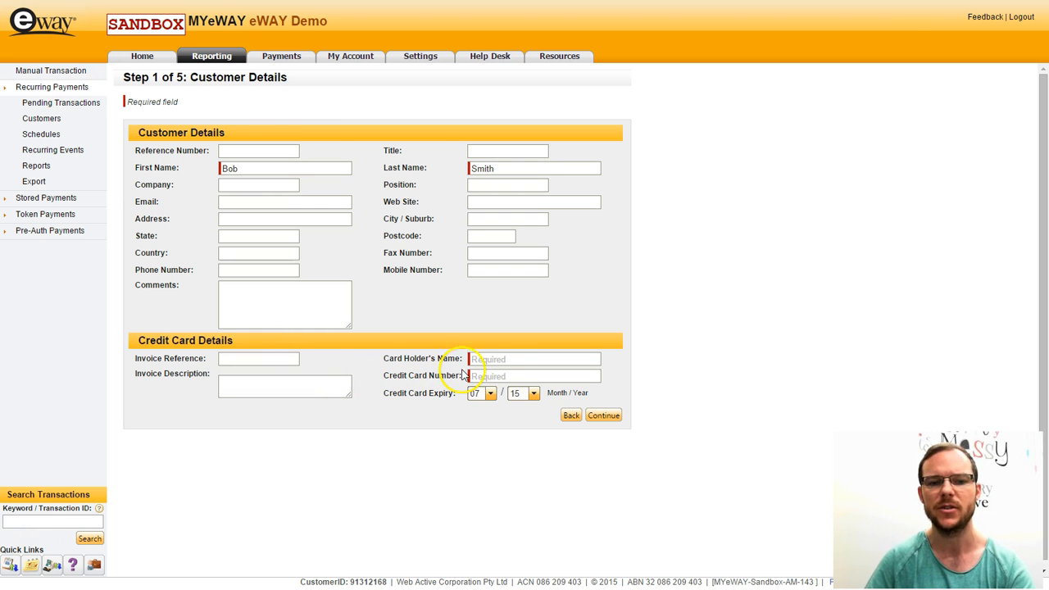
click(533, 358)
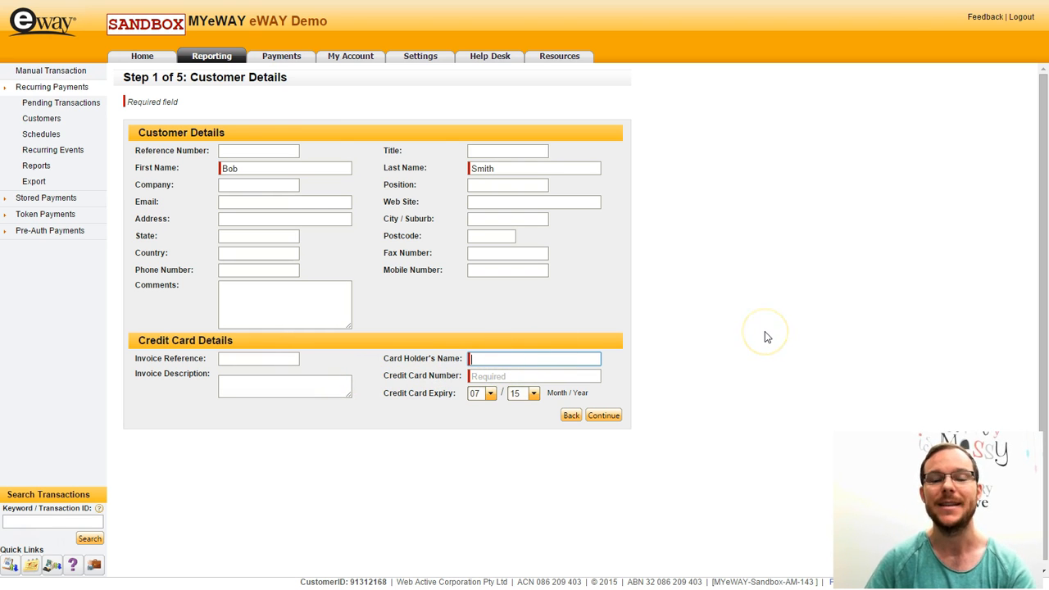
text(Maclea)
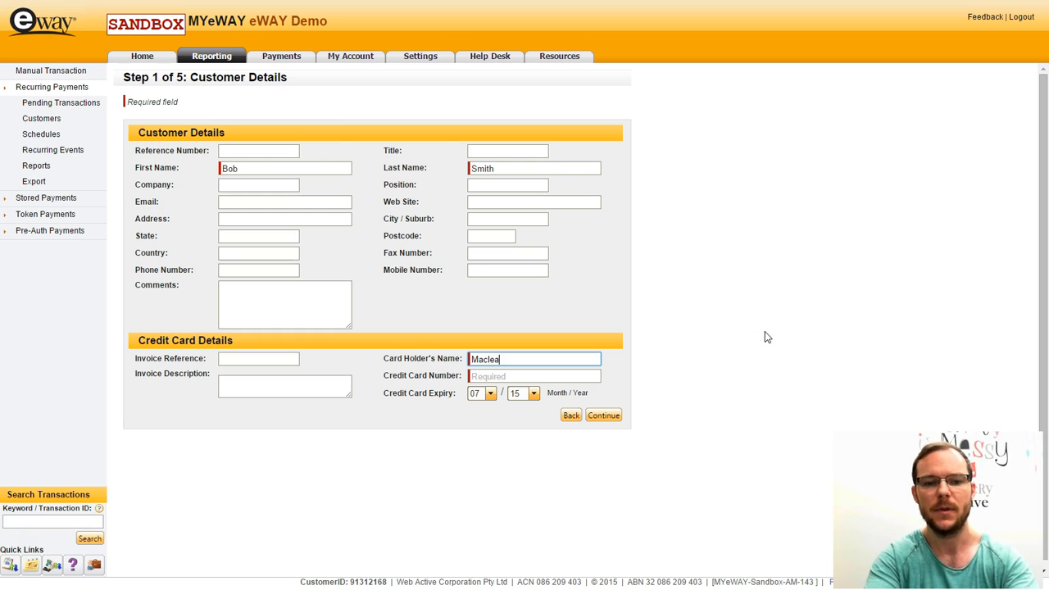
text(Bob Smith)
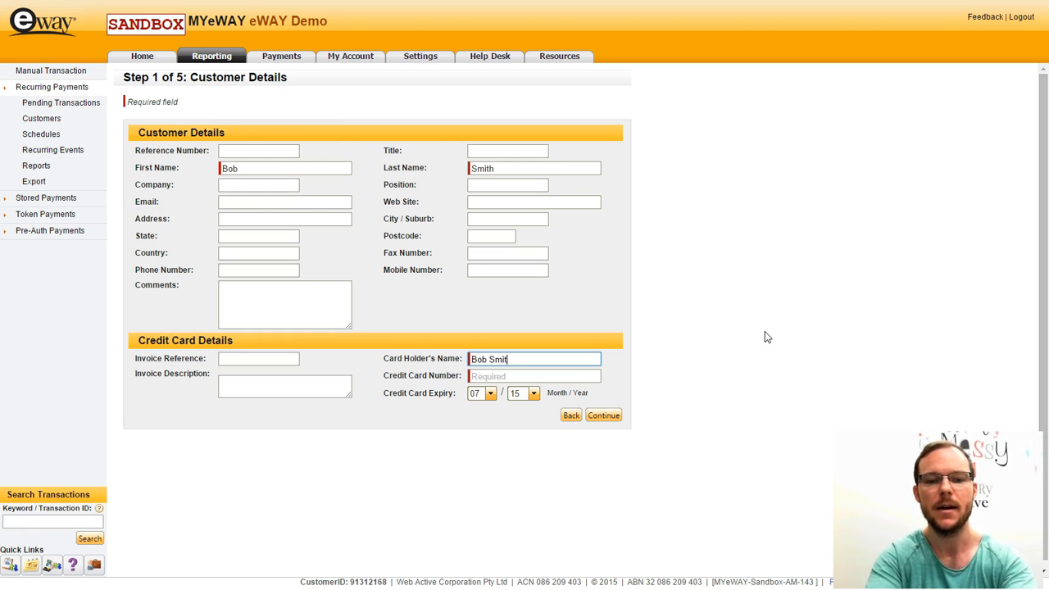
click(533, 375)
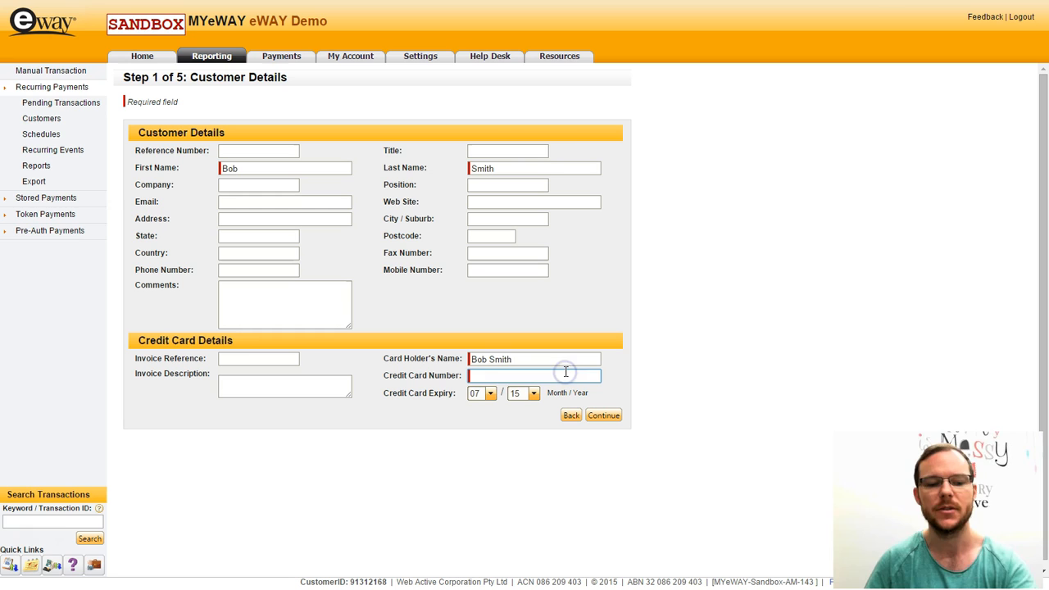
text(44443333222)
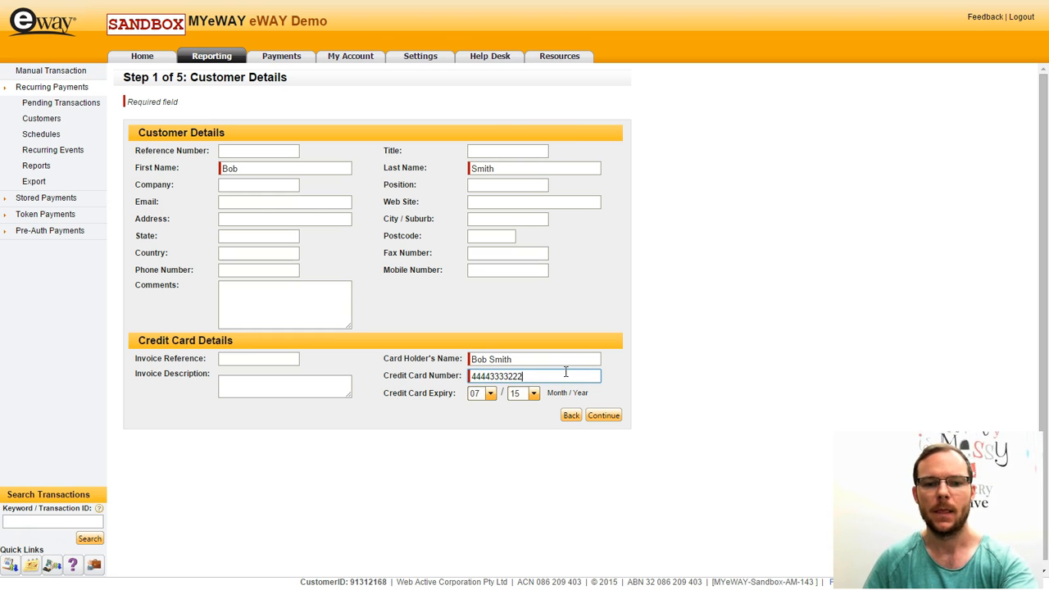
click(490, 393)
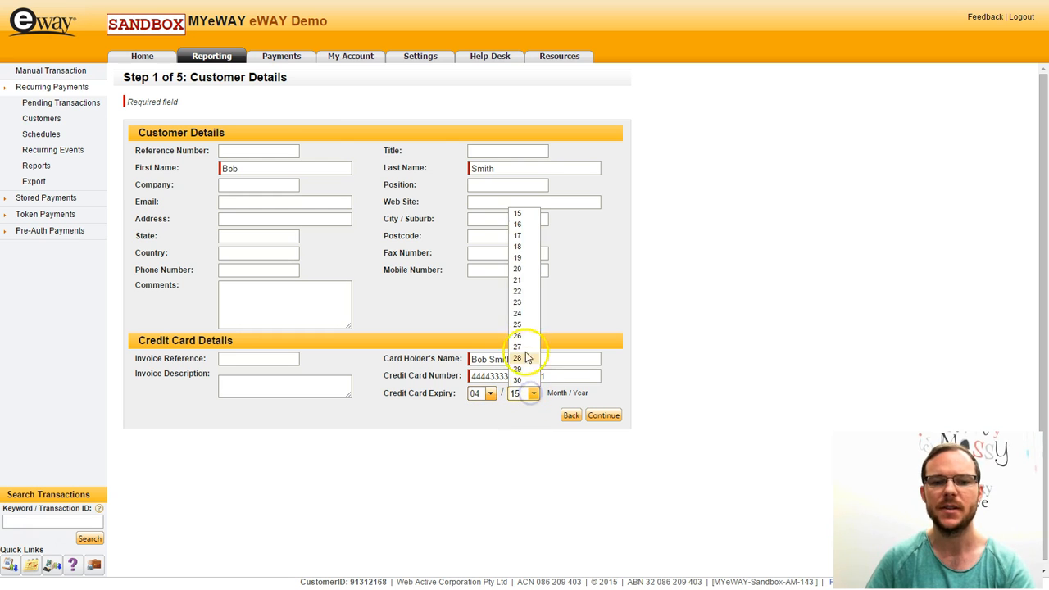
click(517, 358)
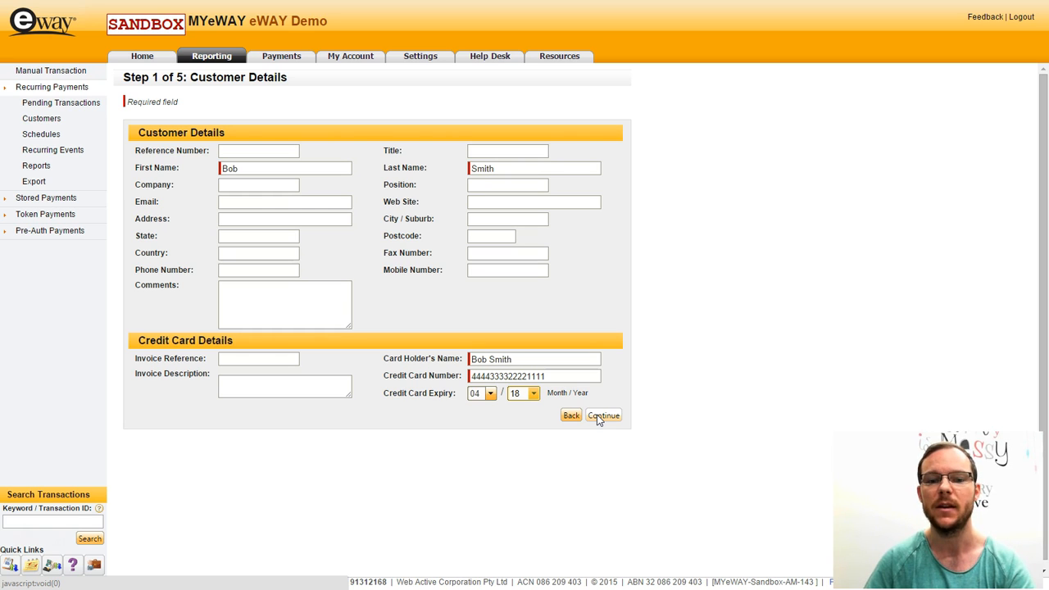
click(603, 415)
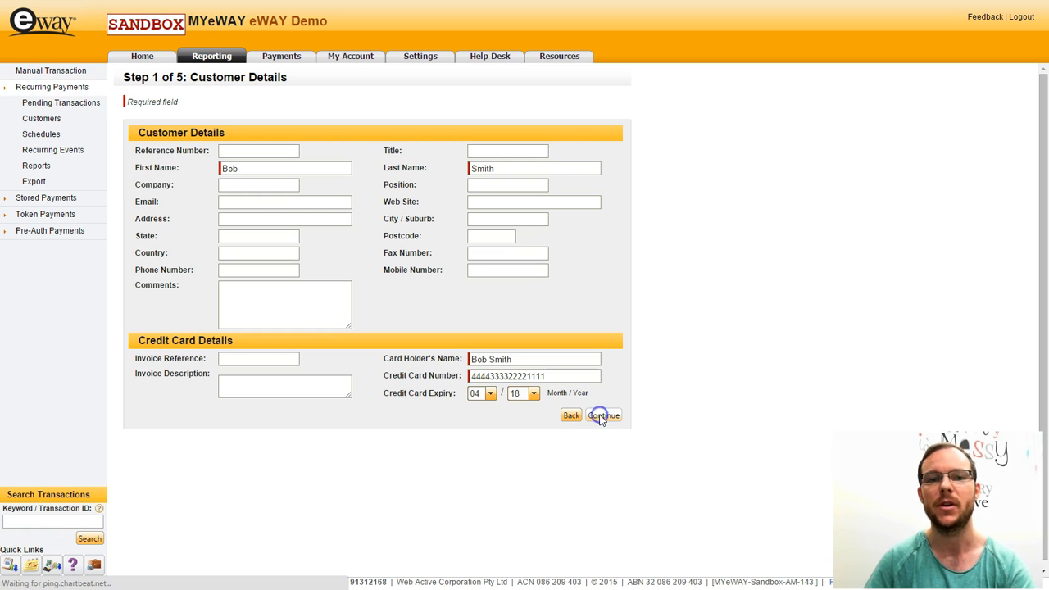
click(603, 415)
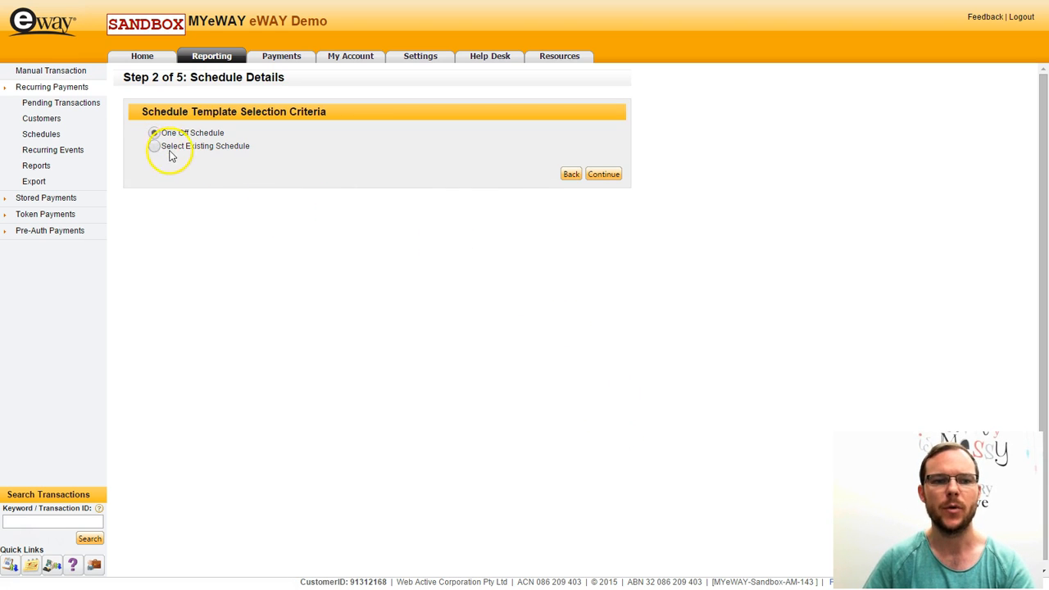
- Preview the saved schedule templates, then go back and continue with One Off Schedule
click(154, 146)
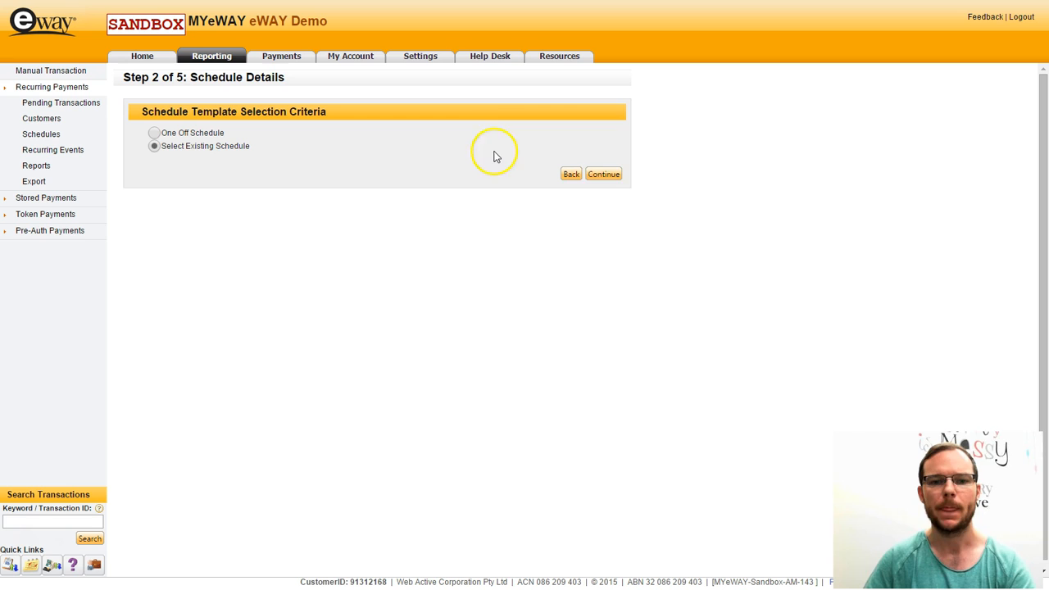
click(603, 174)
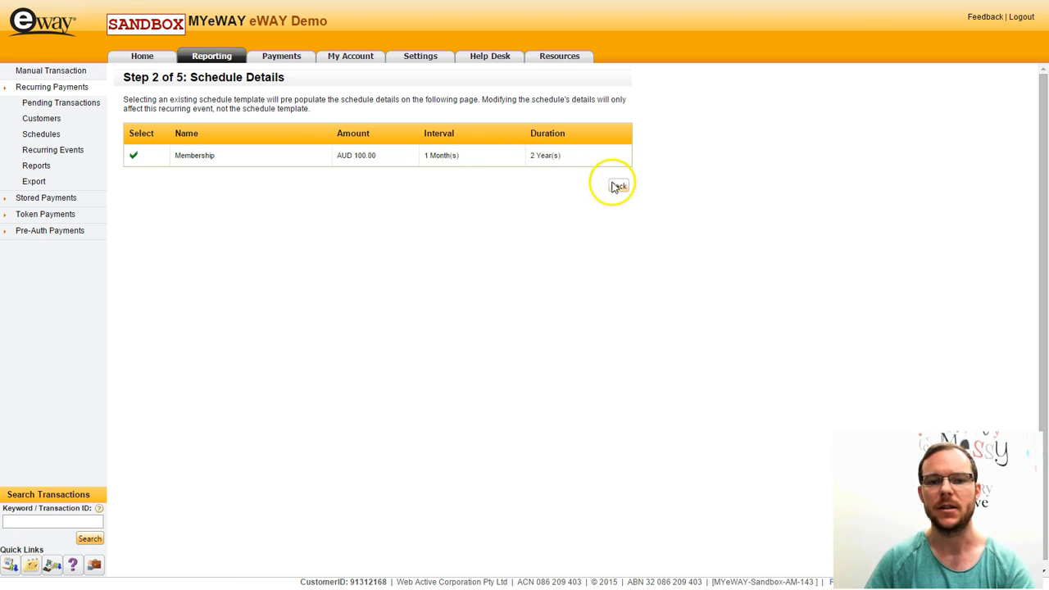
click(618, 186)
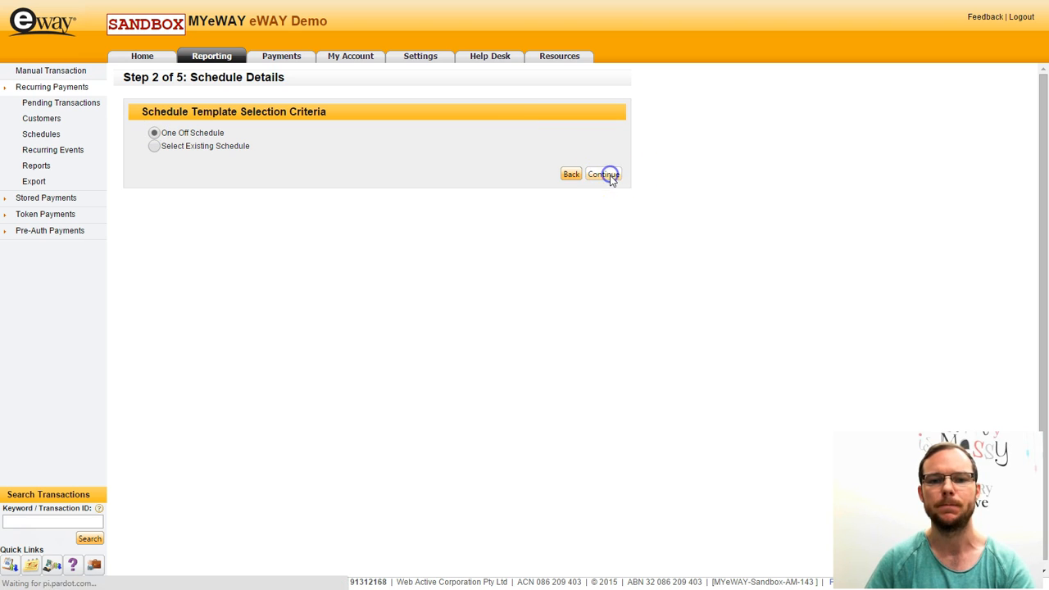
click(603, 173)
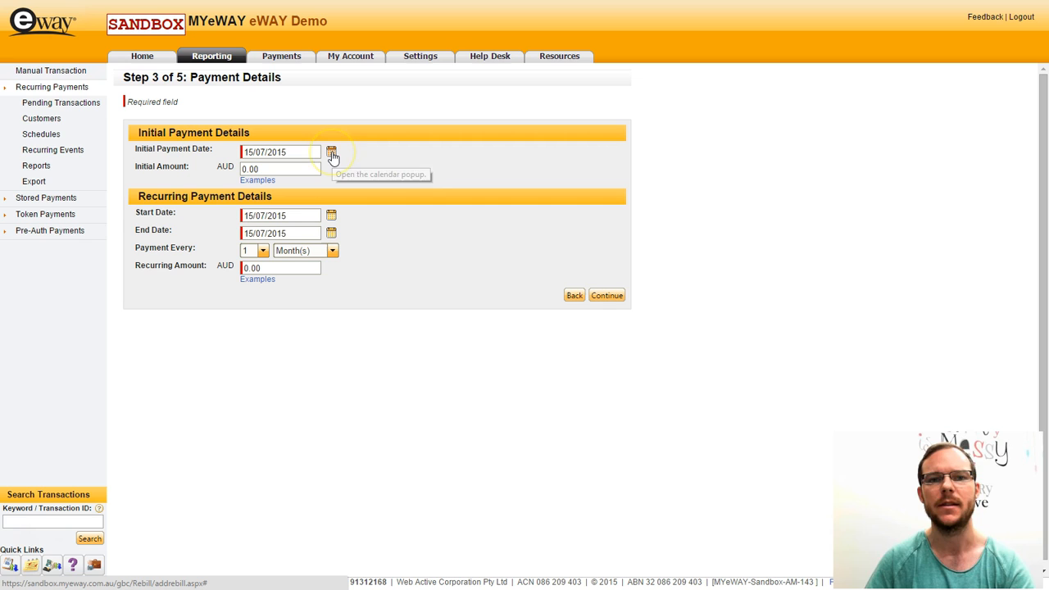
- Set the initial payment date and a 50.00 initial payment amount
click(331, 153)
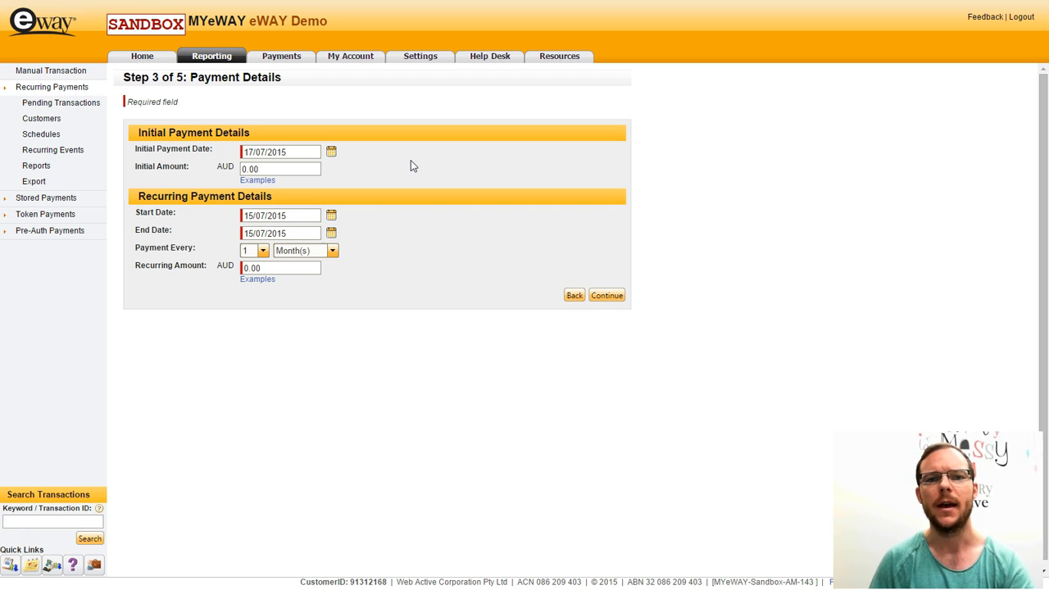
click(281, 151)
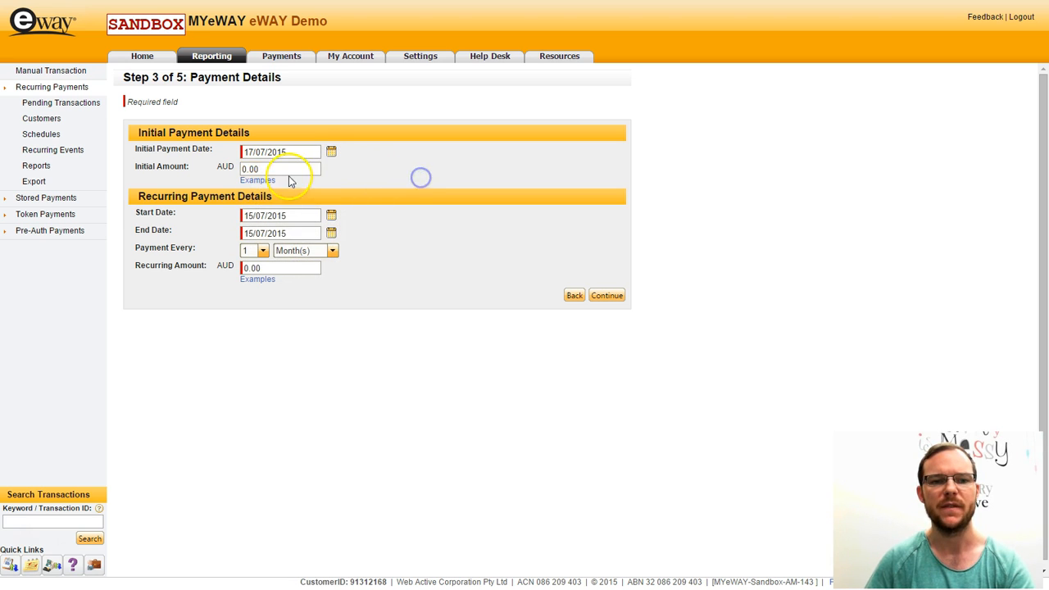
text(50)
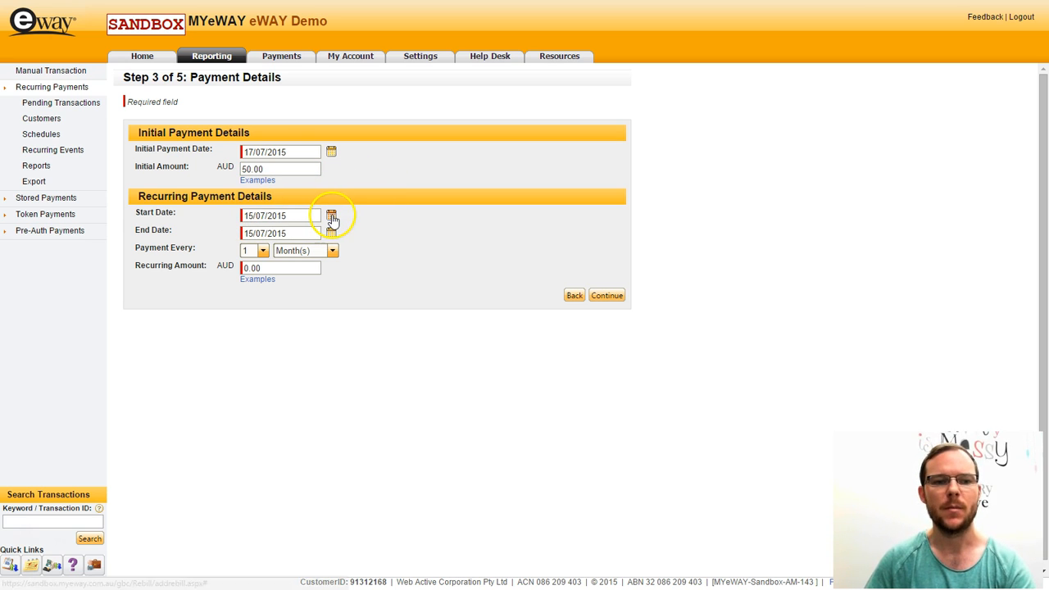
- Set the recurring start date to 17/08/2015 and end date to 17/07/2016
click(331, 215)
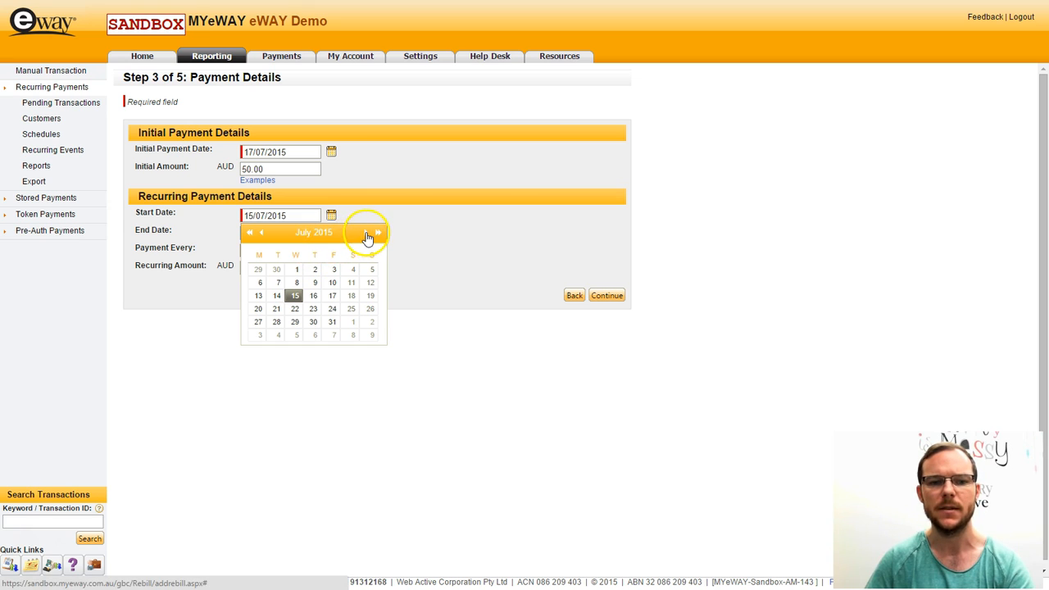
click(377, 233)
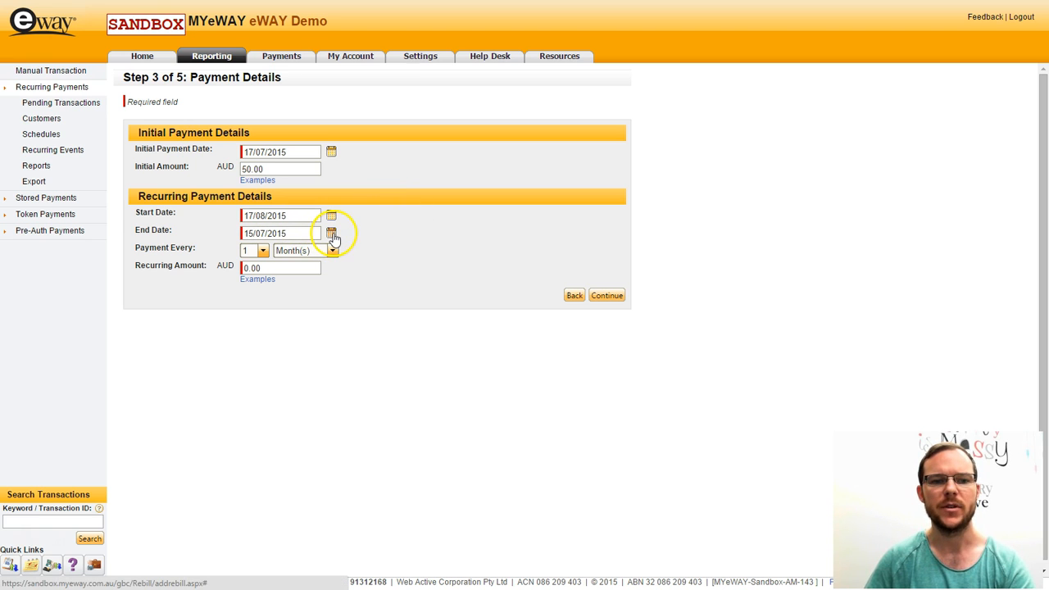
click(331, 233)
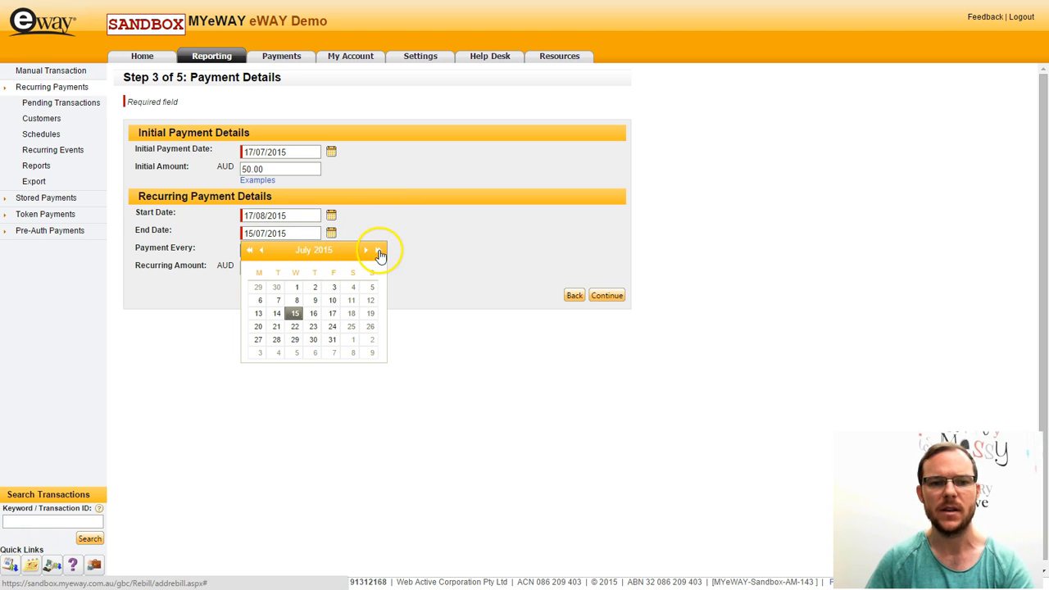
click(366, 250)
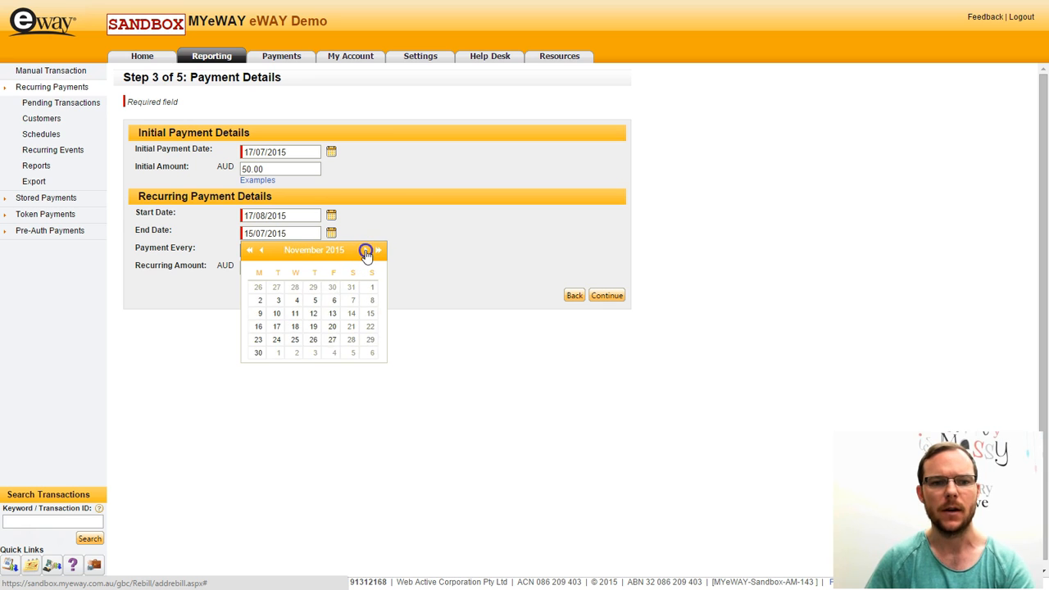
click(377, 250)
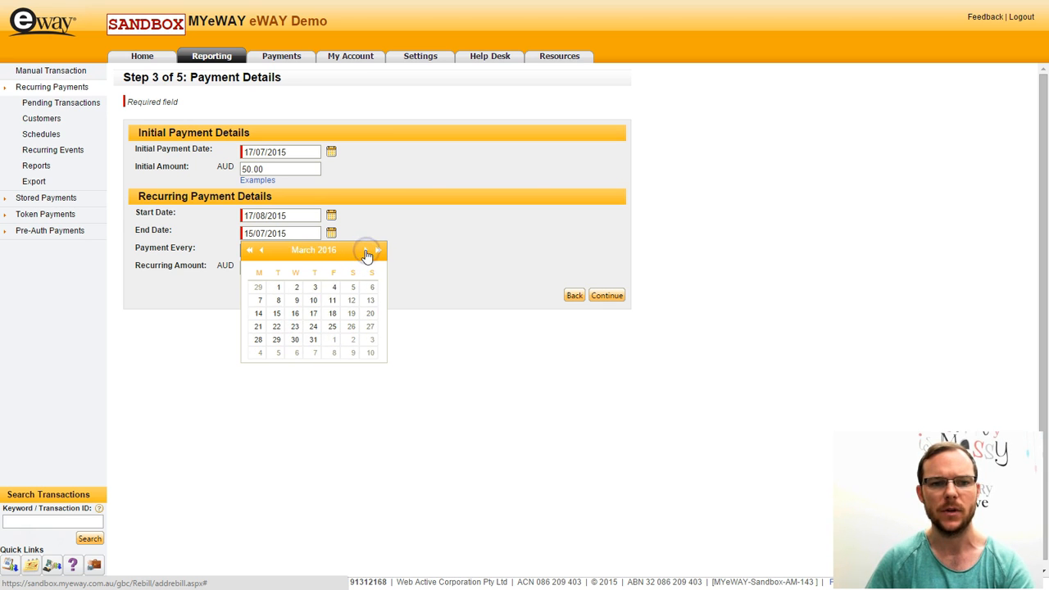
click(378, 250)
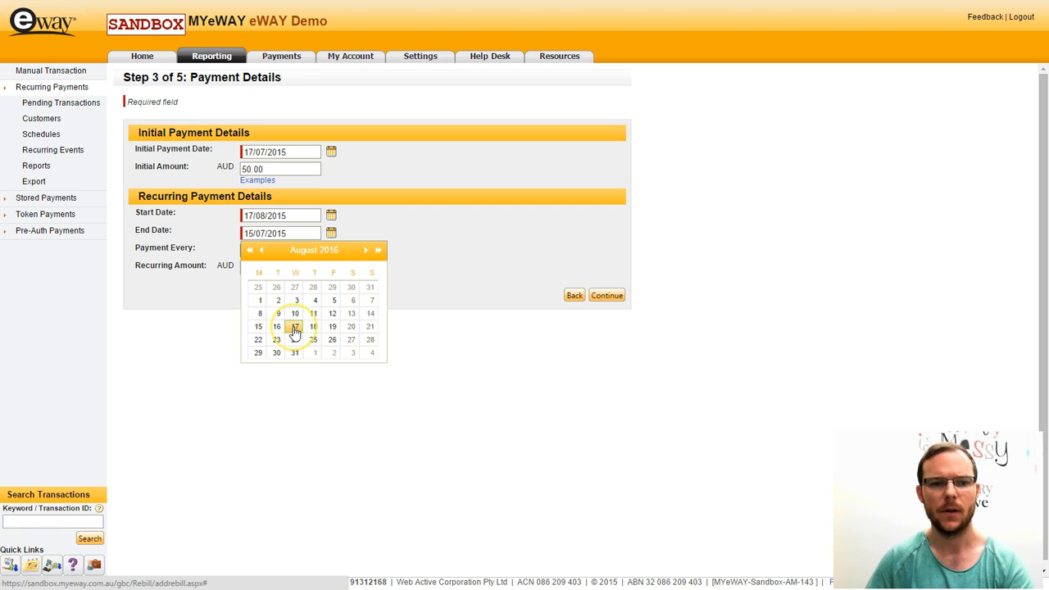
click(250, 249)
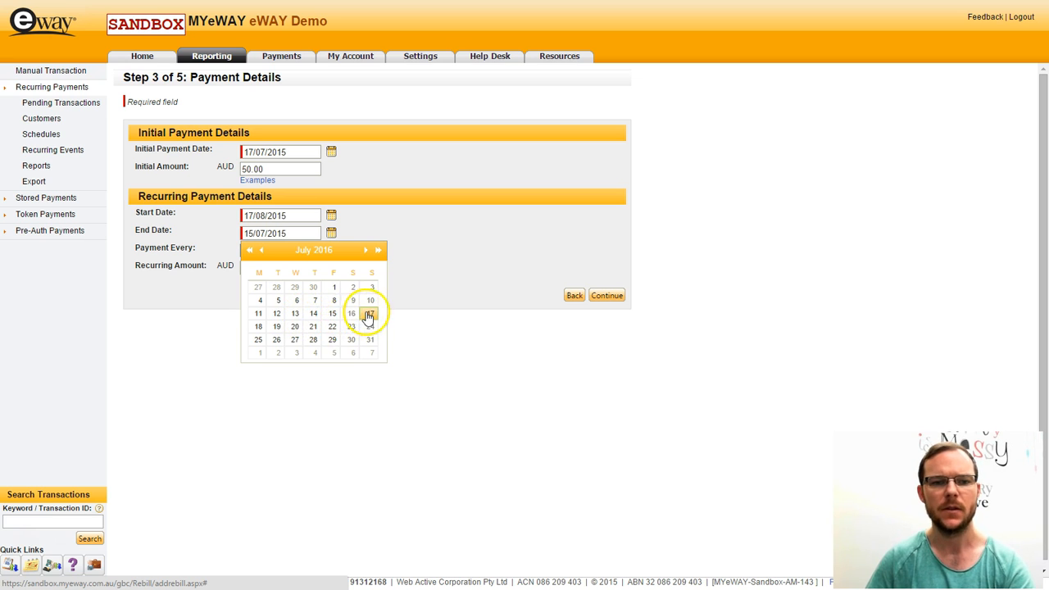
click(370, 313)
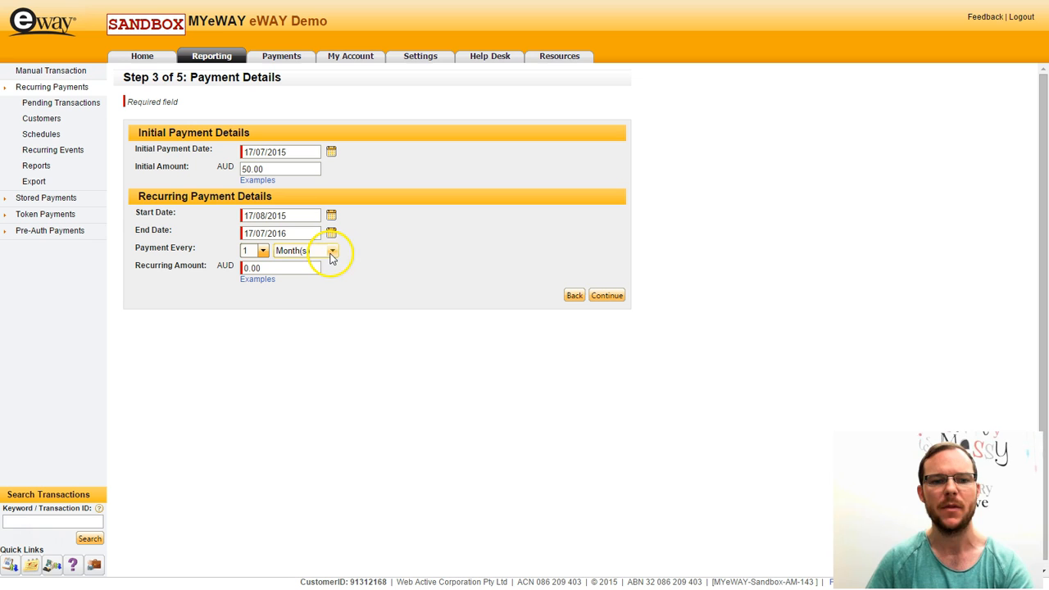
- Keep payments every 1 month and enter a 100.00 recurring amount
click(332, 251)
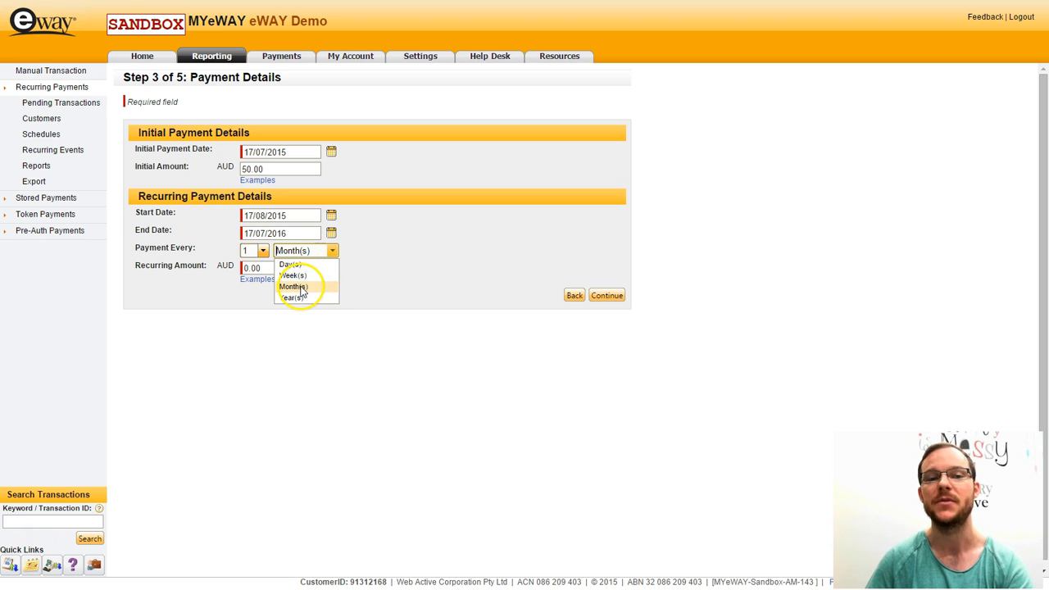
click(263, 250)
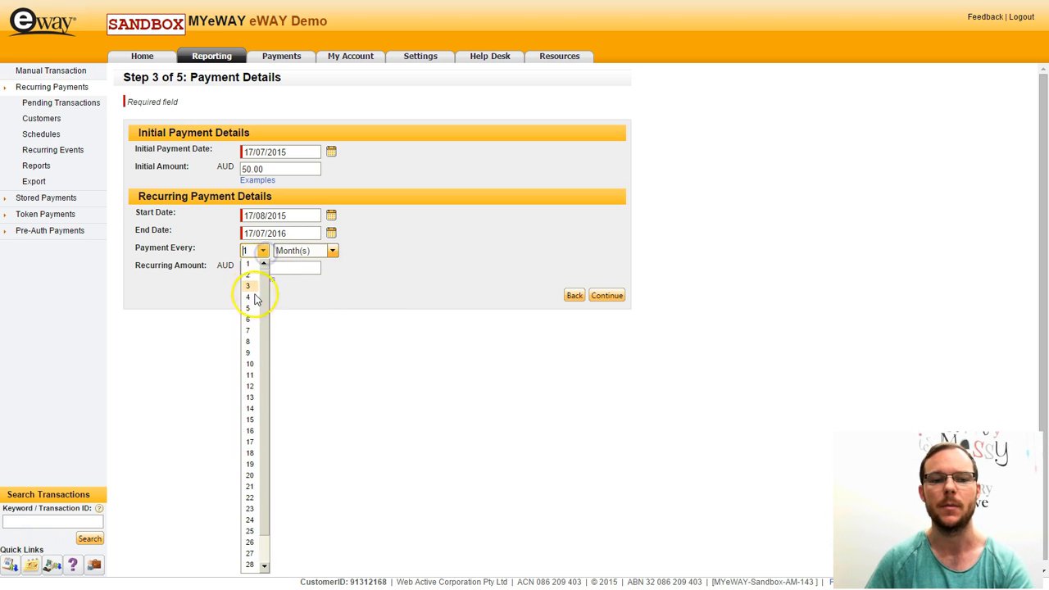
click(247, 263)
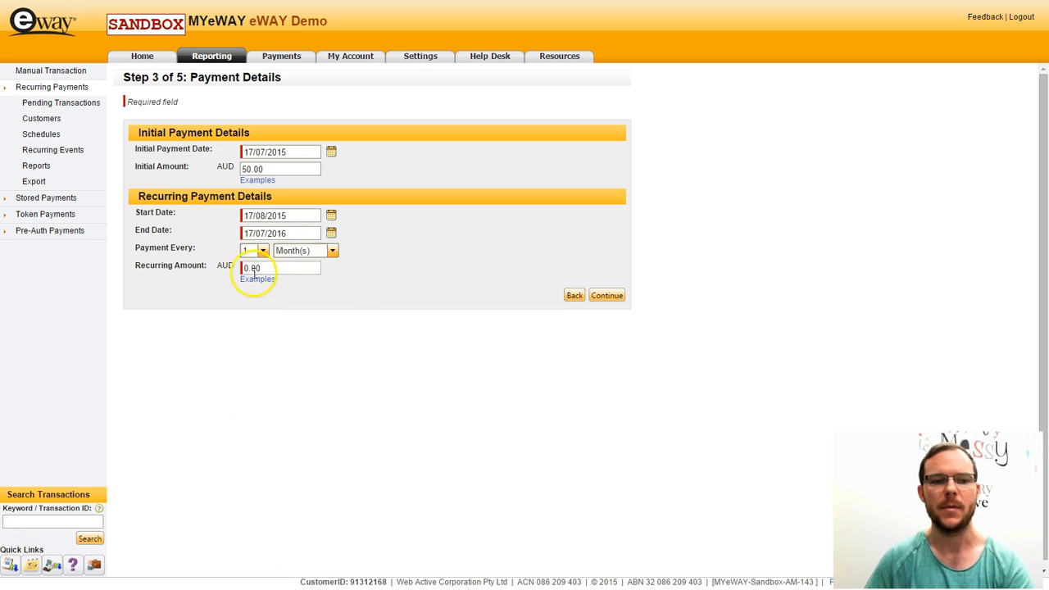
text(10)
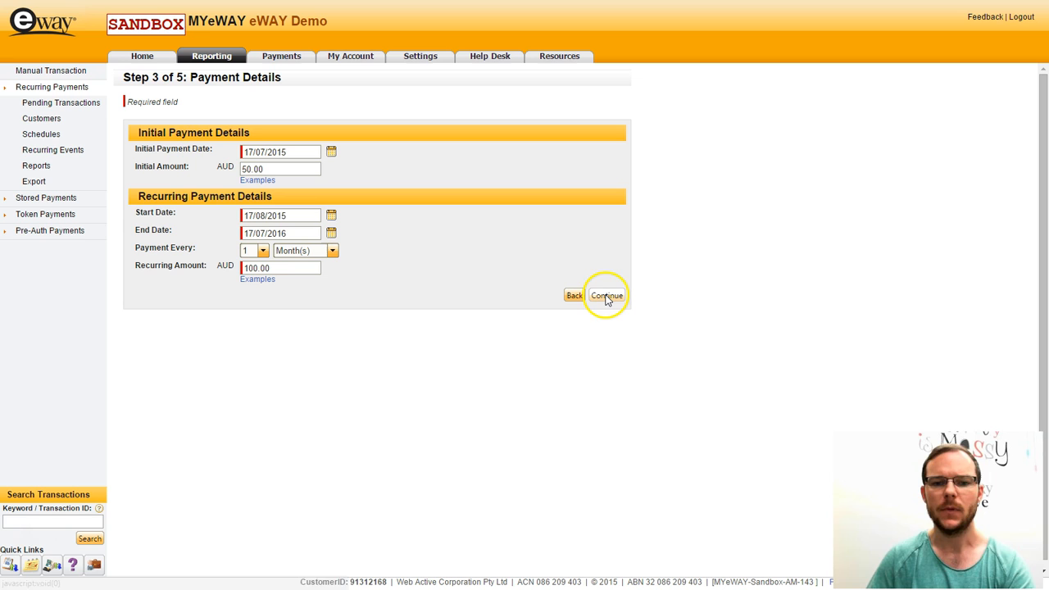
- Continue to the Step 4 review of customer, card and payment details
click(606, 296)
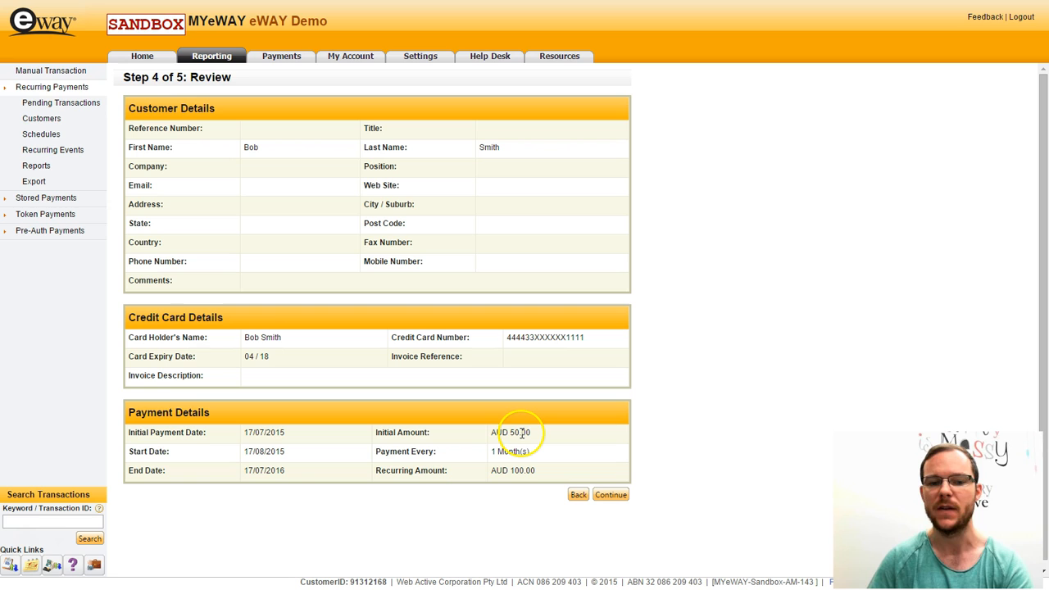
mouse_move(238, 457)
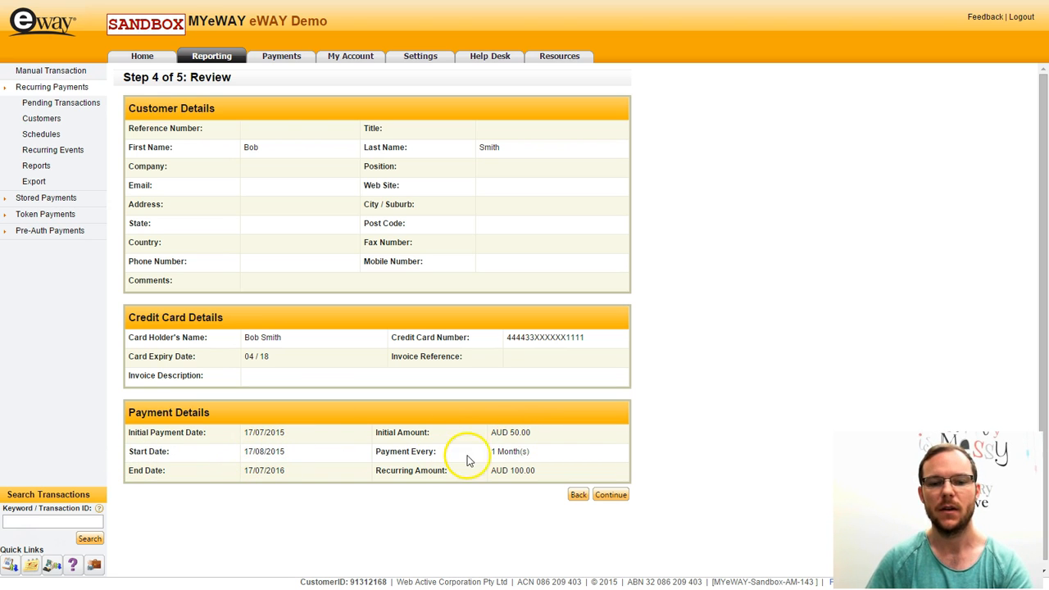
mouse_move(193, 465)
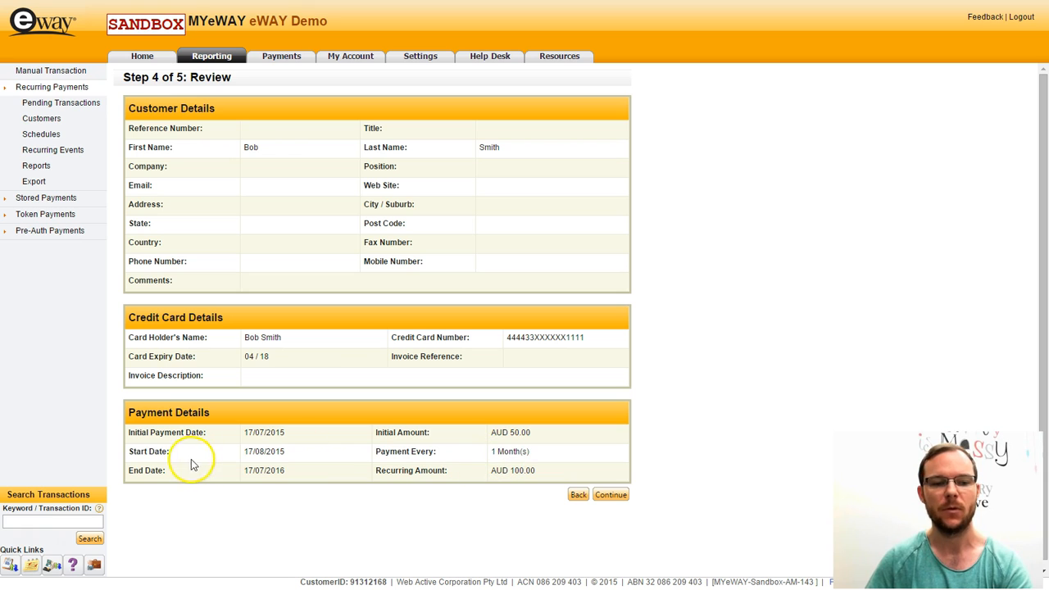
mouse_move(258, 471)
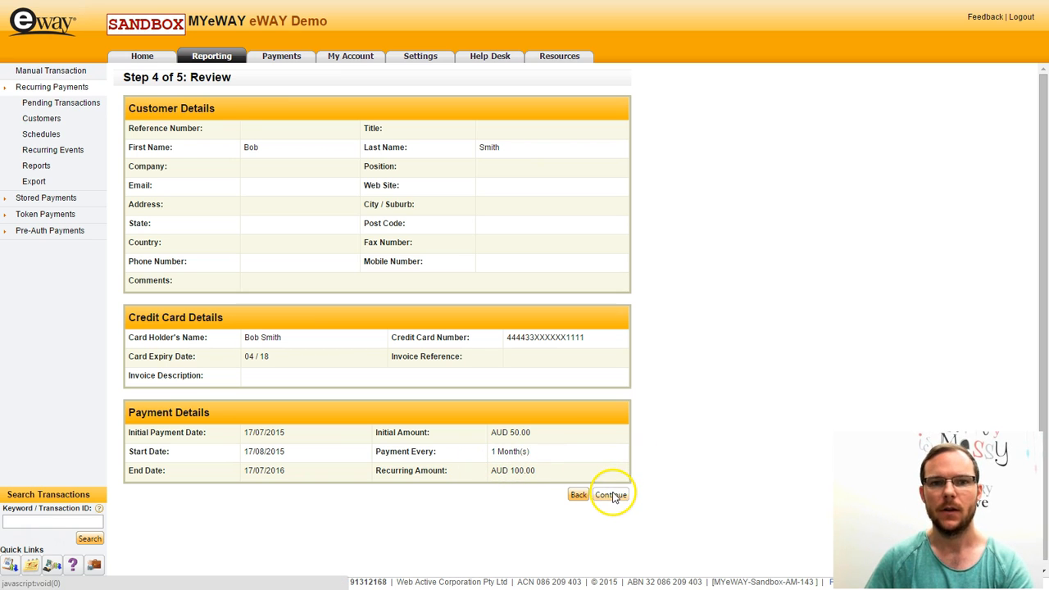
- Continue to the Step 5 confirmation listing the 12 scheduled transactions
click(610, 495)
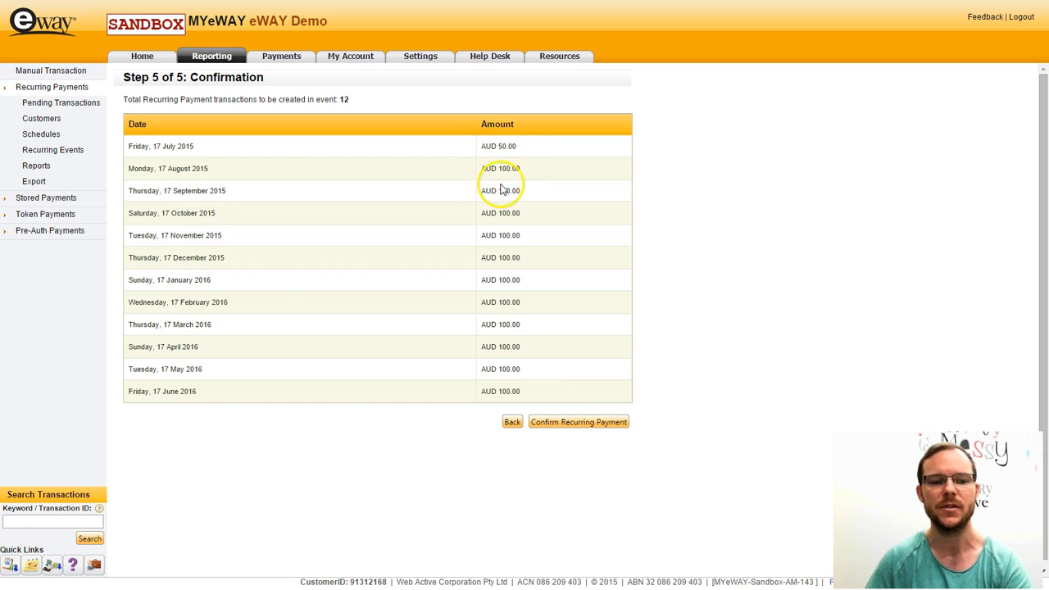
mouse_move(240, 256)
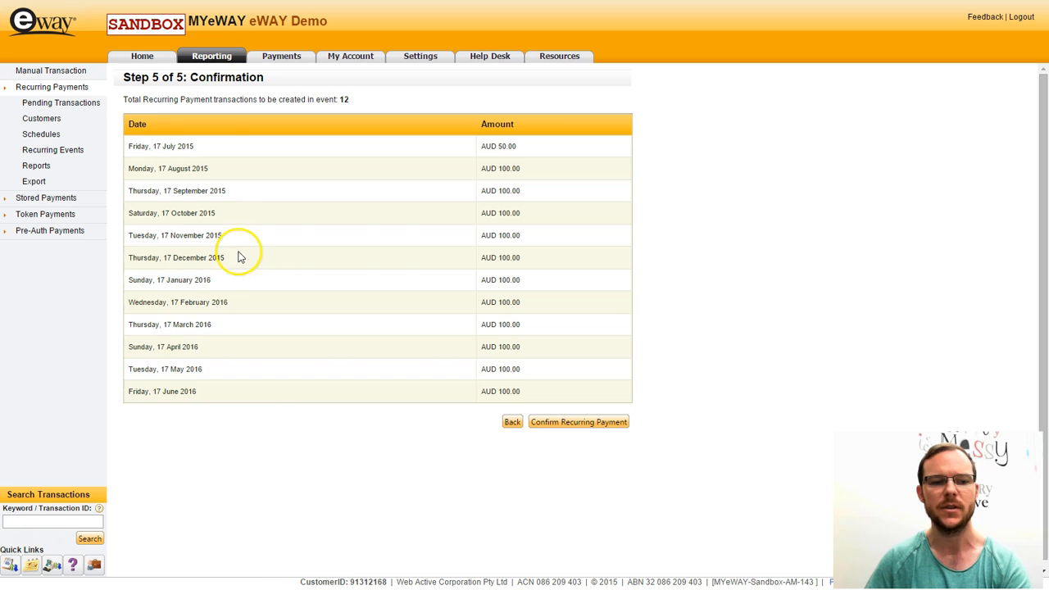
mouse_move(160, 392)
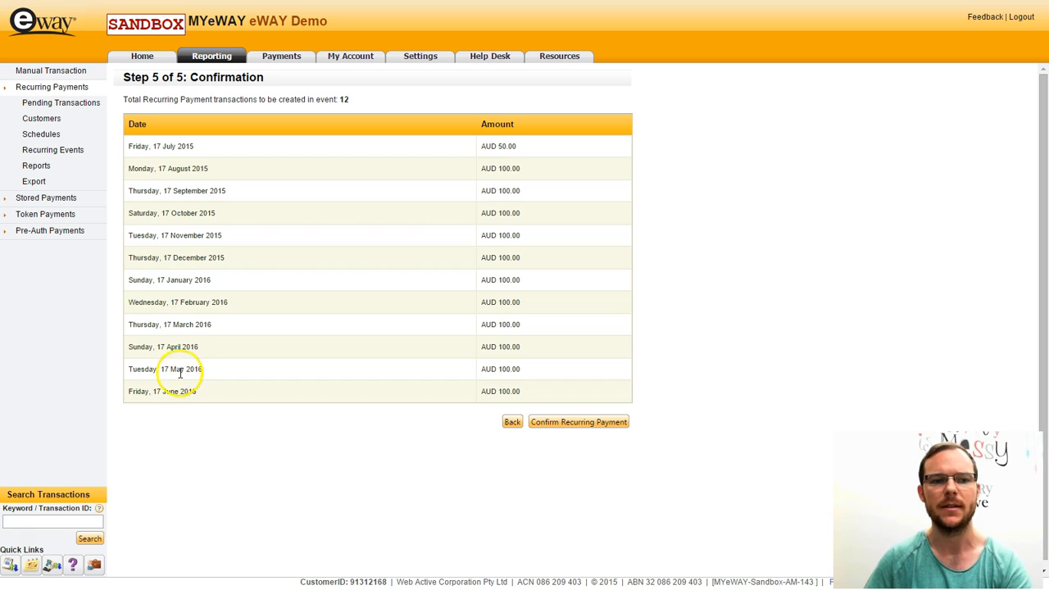
mouse_move(184, 391)
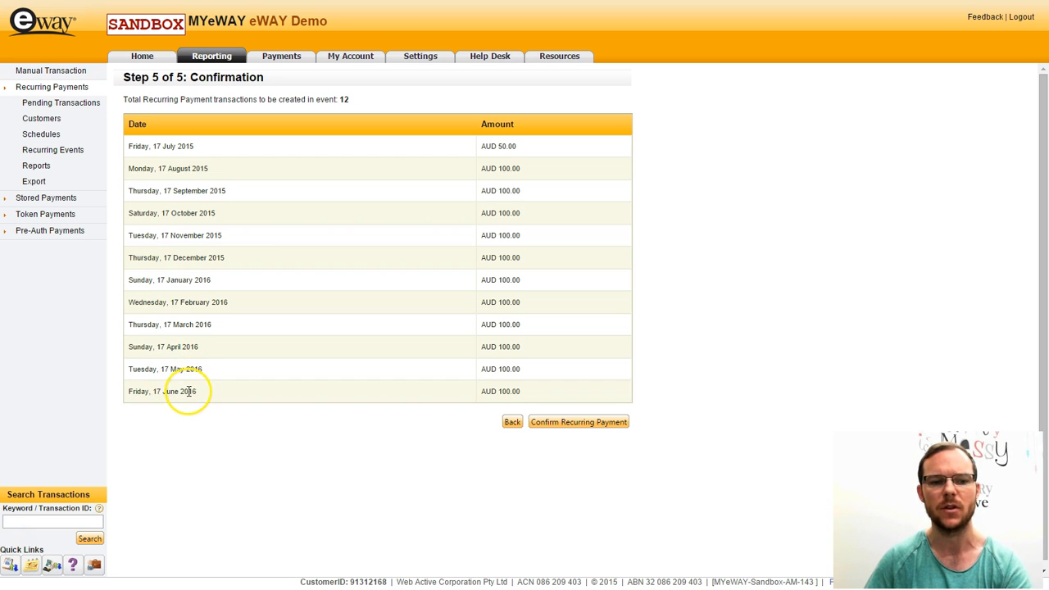
mouse_move(175, 391)
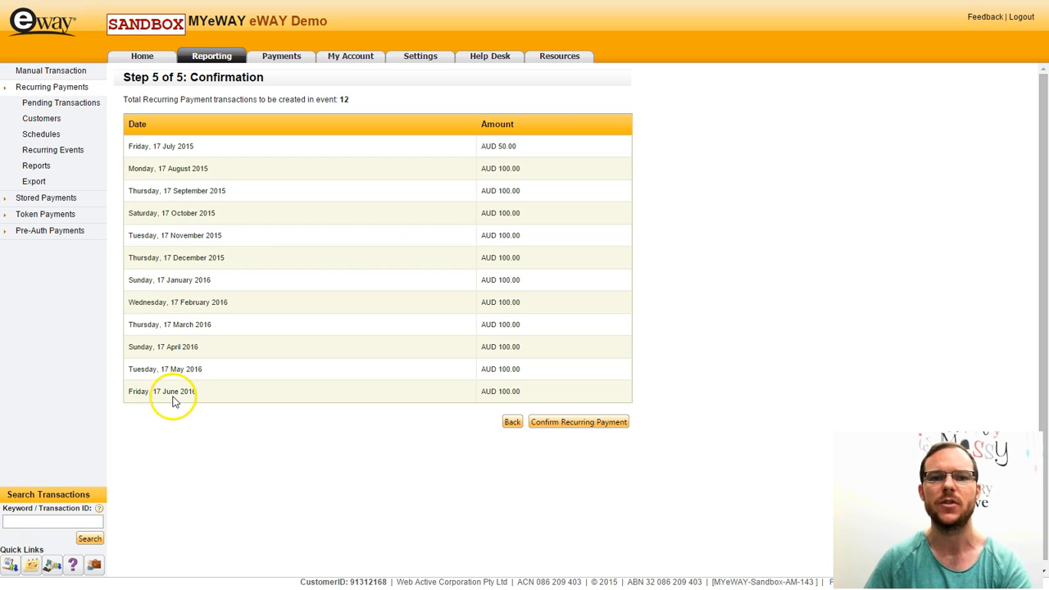
mouse_move(172, 391)
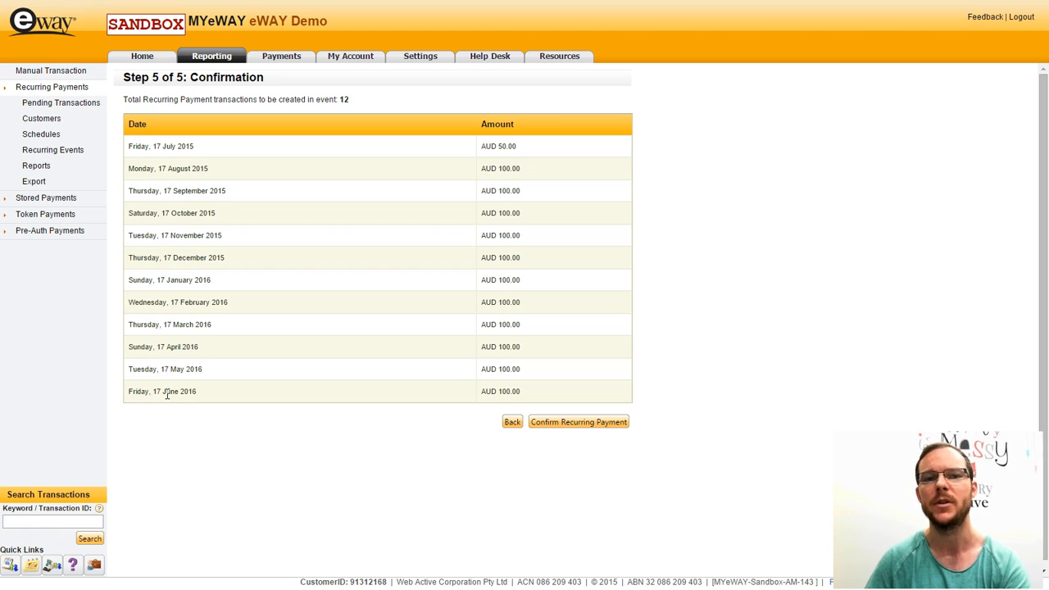
mouse_move(455, 385)
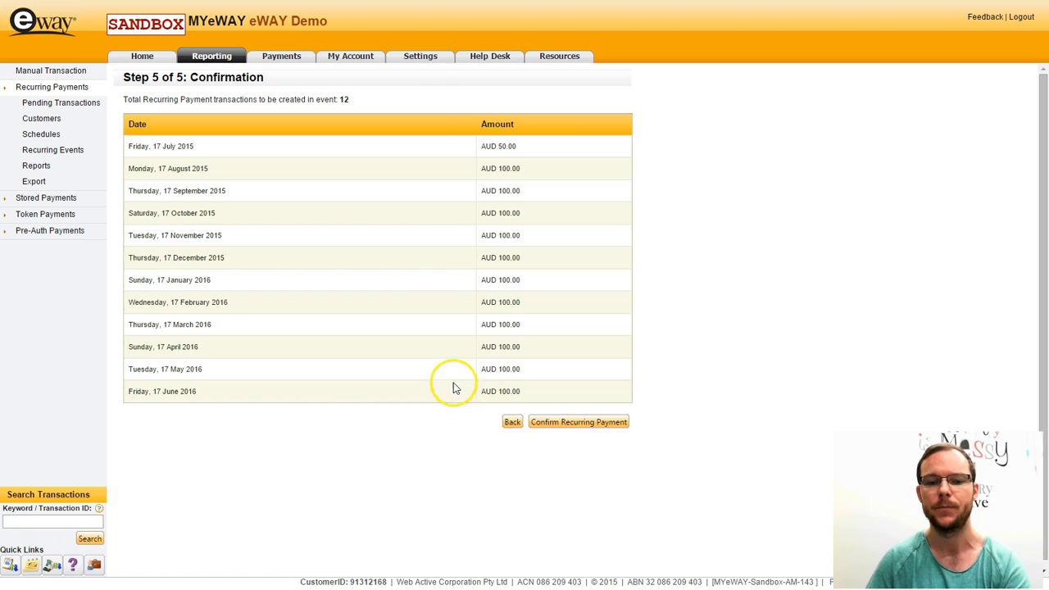
- Confirm the recurring payment, dismiss the success message, and open the event's Actions menu
click(577, 421)
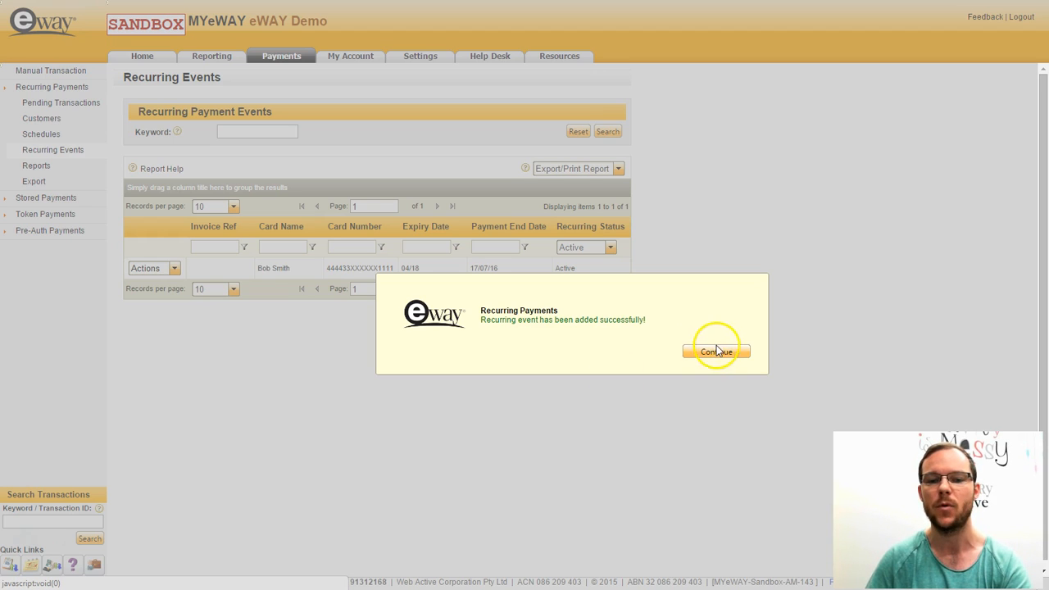
click(715, 350)
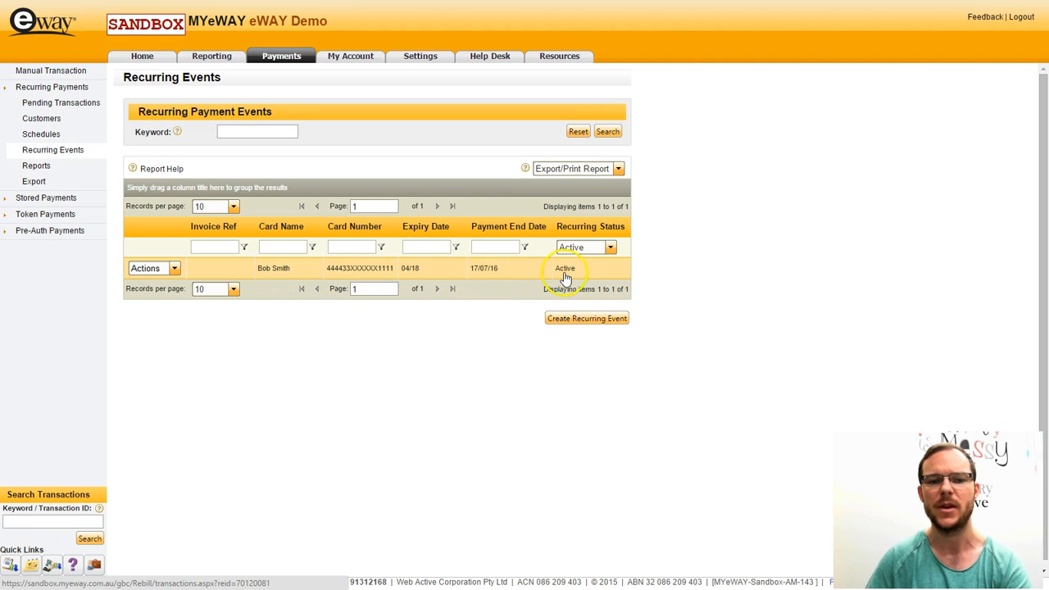
click(174, 268)
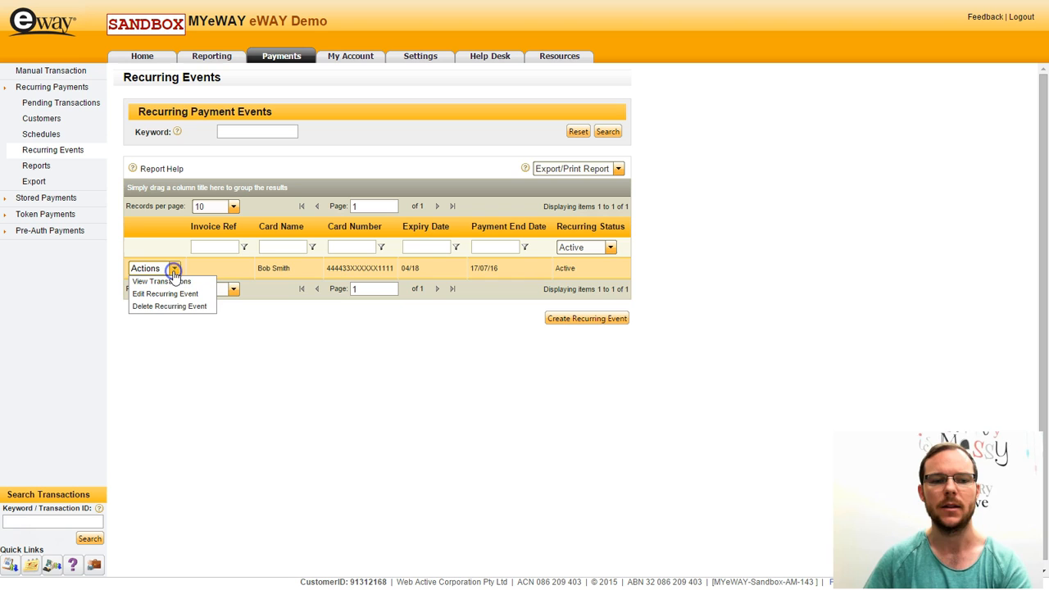
- Choose View Transactions to list Bob Smith's 12 pending Future payments
click(212, 55)
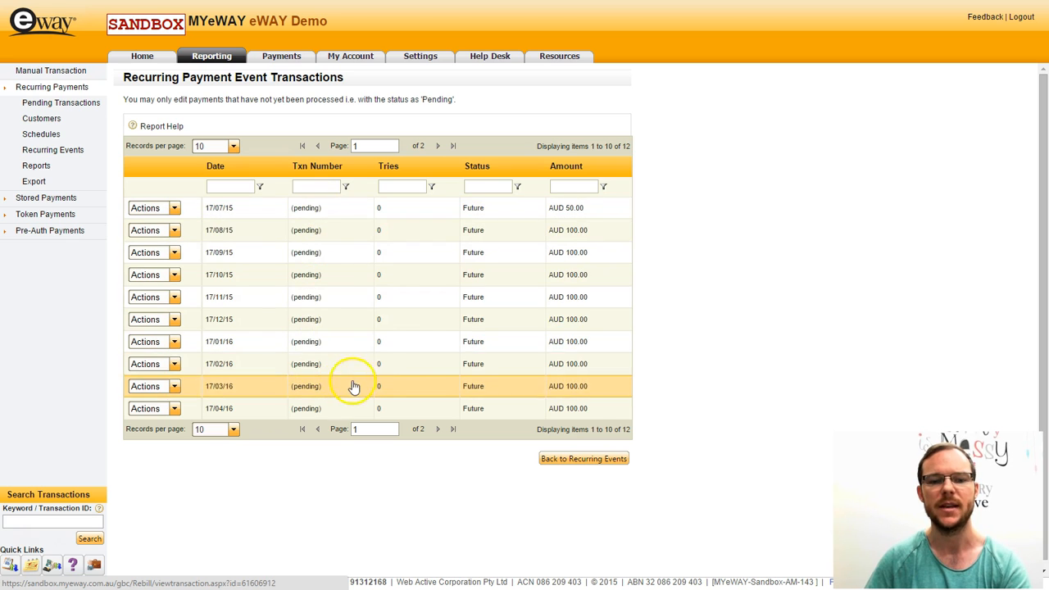
mouse_move(473, 392)
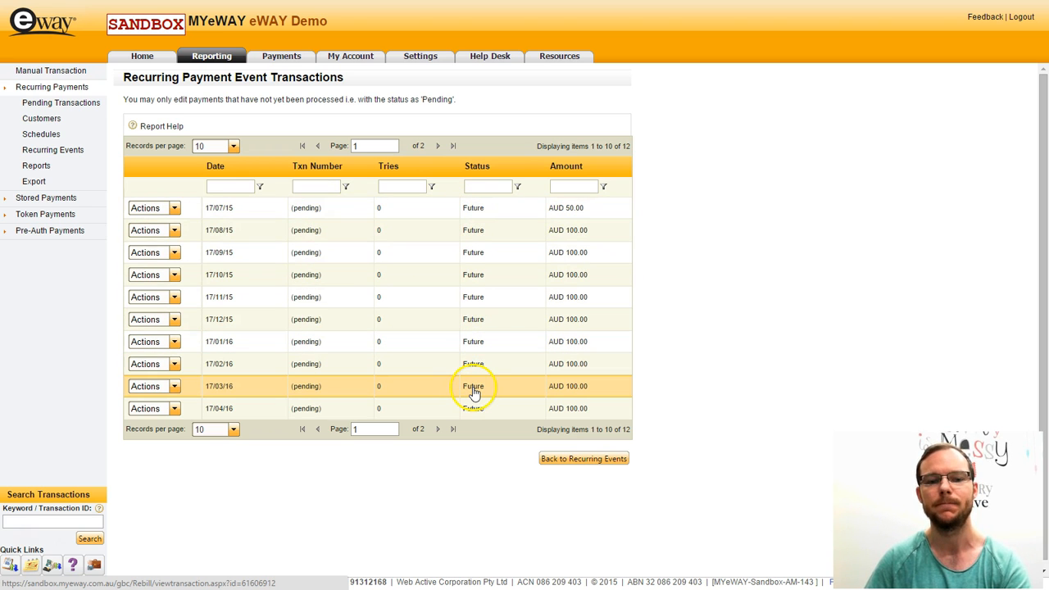
mouse_move(471, 392)
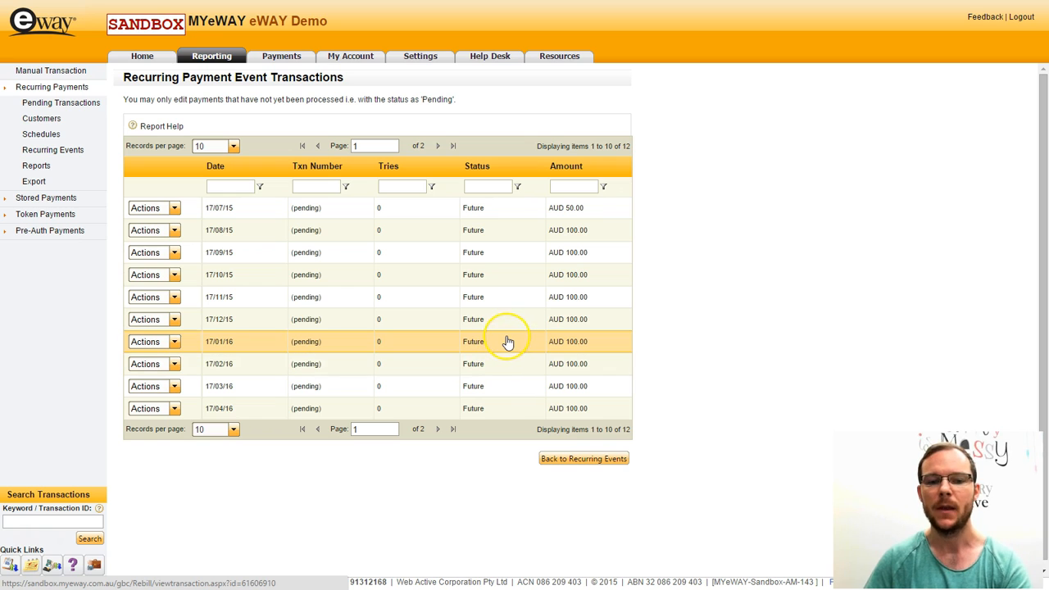
mouse_move(508, 341)
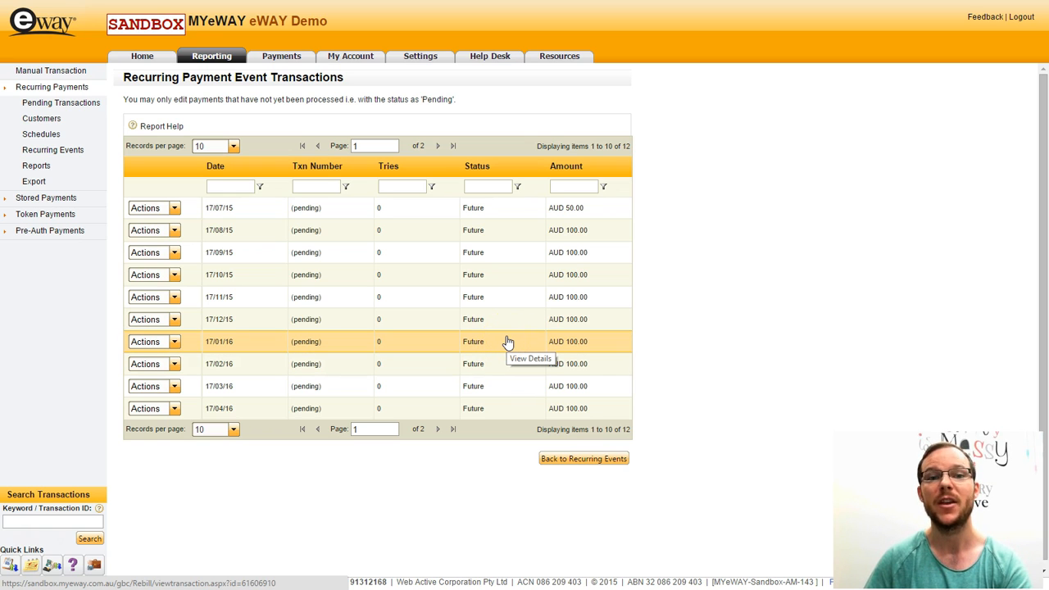